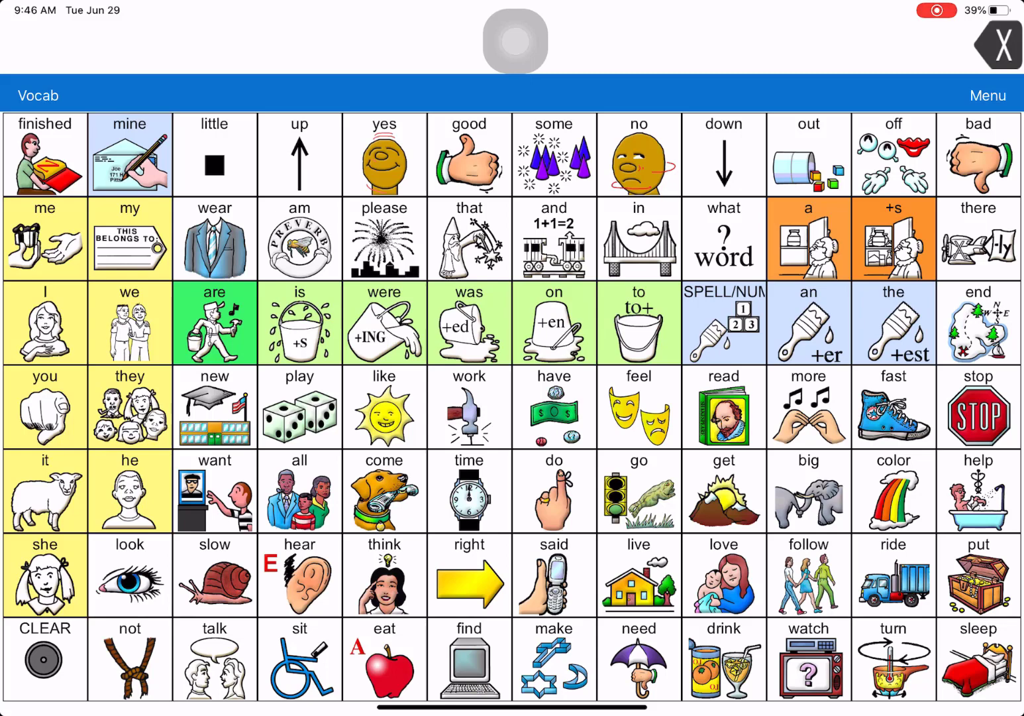
Speak 'fettuccini' from the Italian foods page, then clear the message.
{"action": "left_click", "coordinate": [384, 659]}
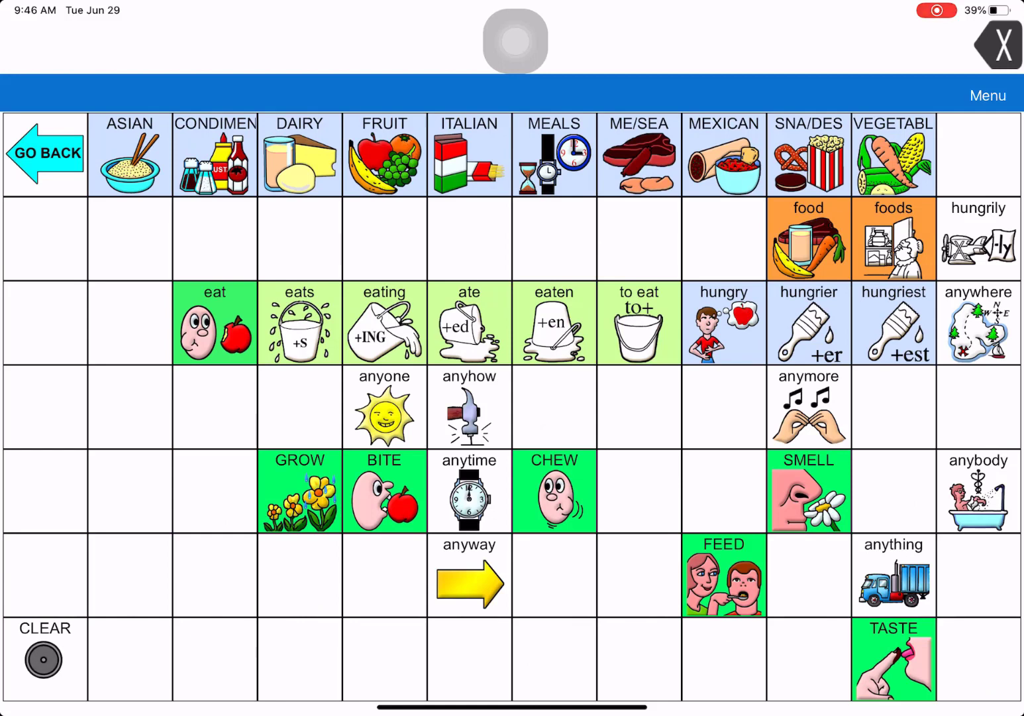
{"action": "left_click", "coordinate": [469, 155]}
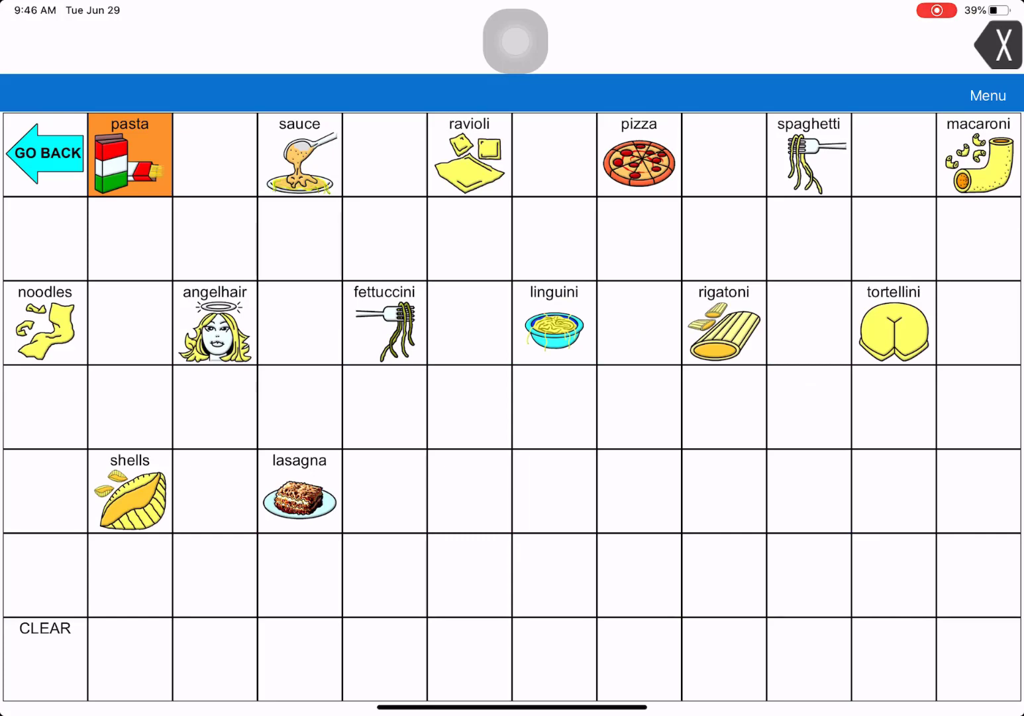
{"action": "left_click", "coordinate": [385, 324]}
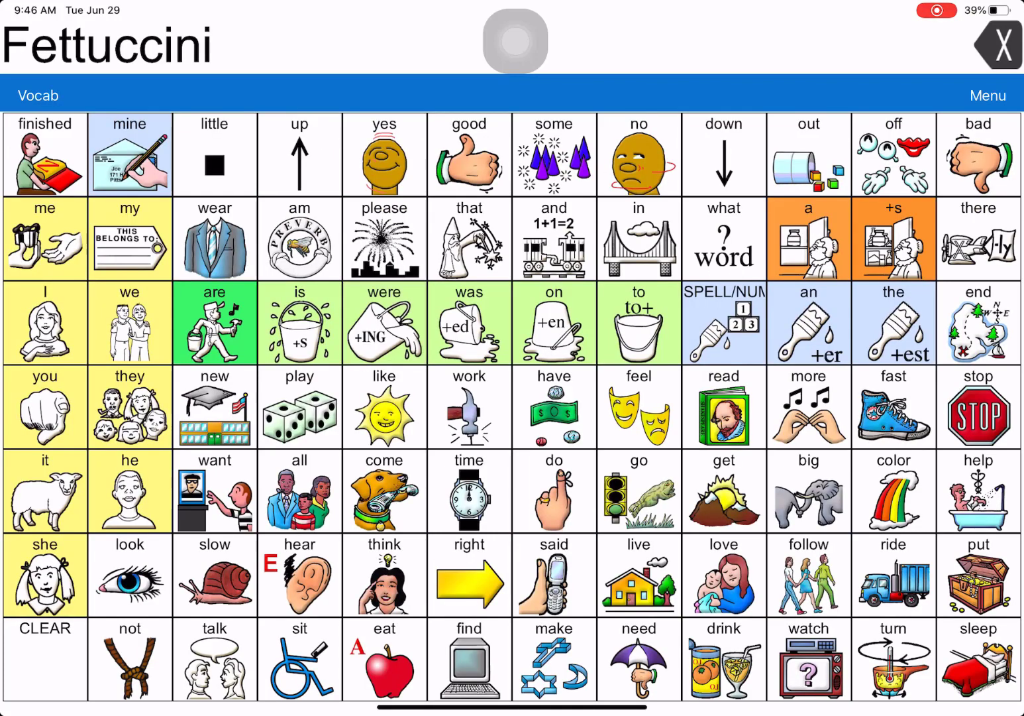
{"action": "left_click", "coordinate": [384, 659]}
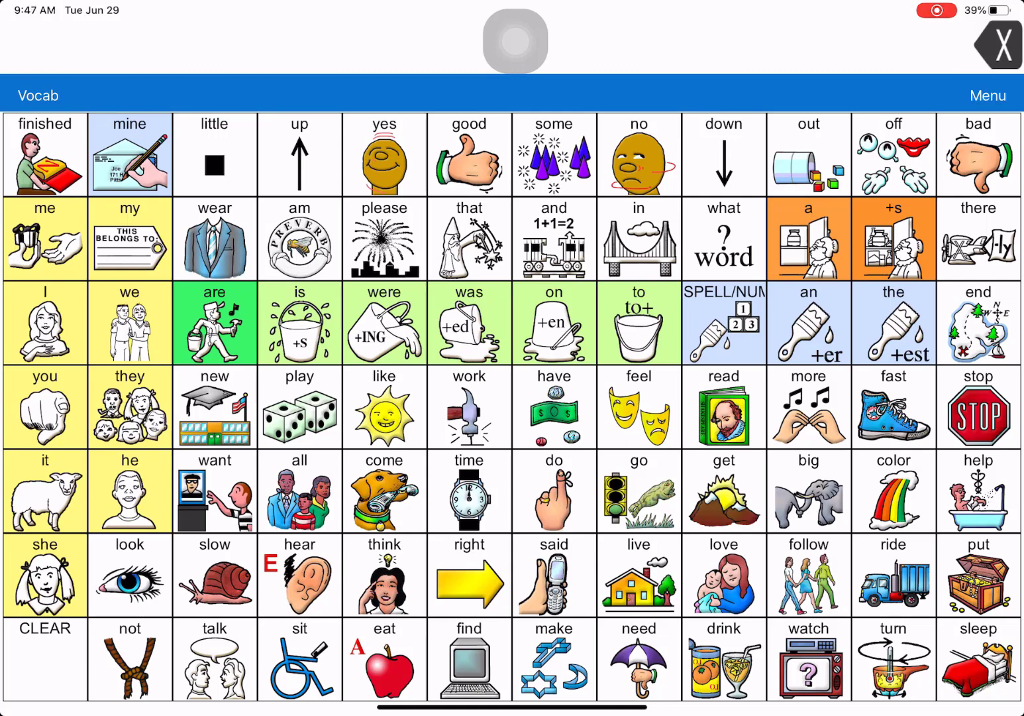
Visit the mine page, go back to the main vocabulary, and return to the mine page.
{"action": "left_click", "coordinate": [130, 153]}
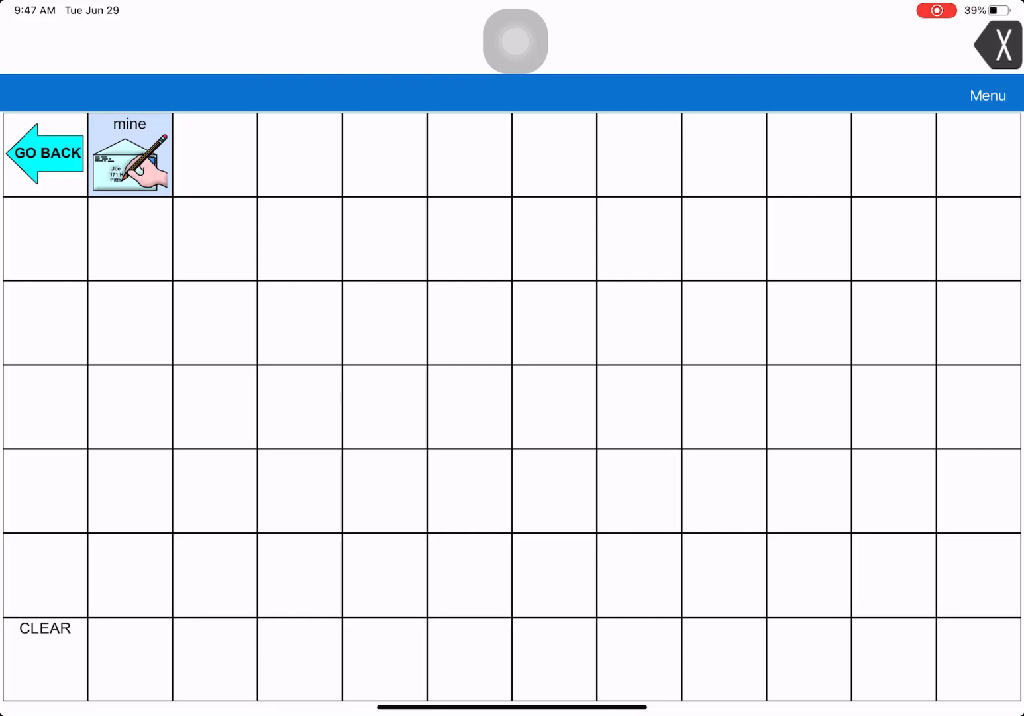
{"action": "left_click", "coordinate": [479, 287]}
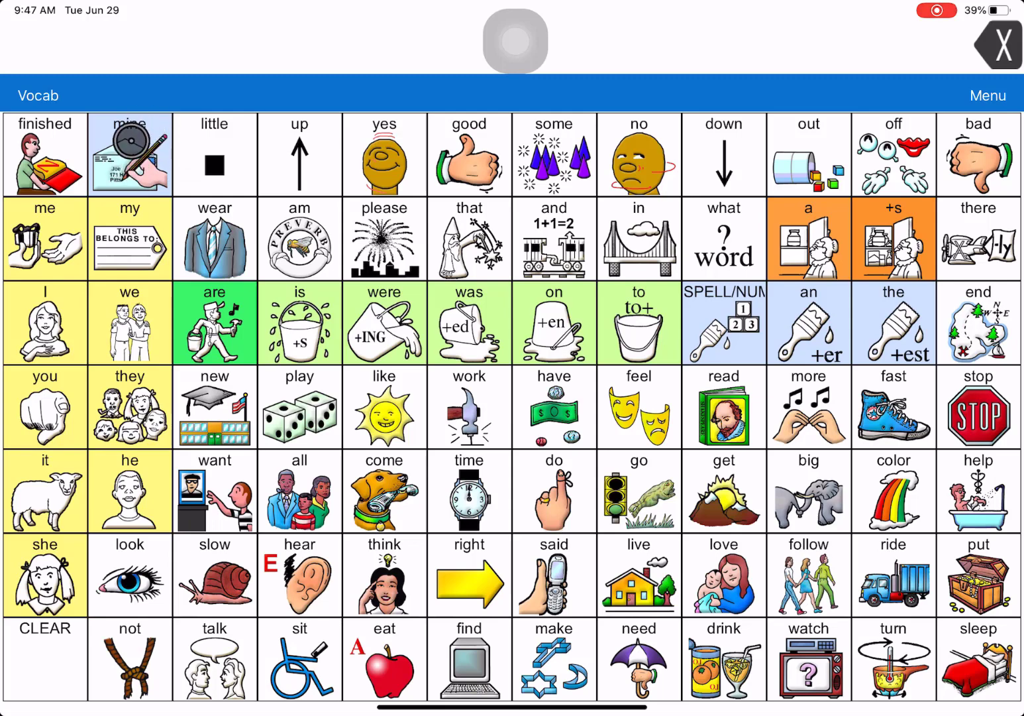
{"action": "left_click", "coordinate": [130, 154]}
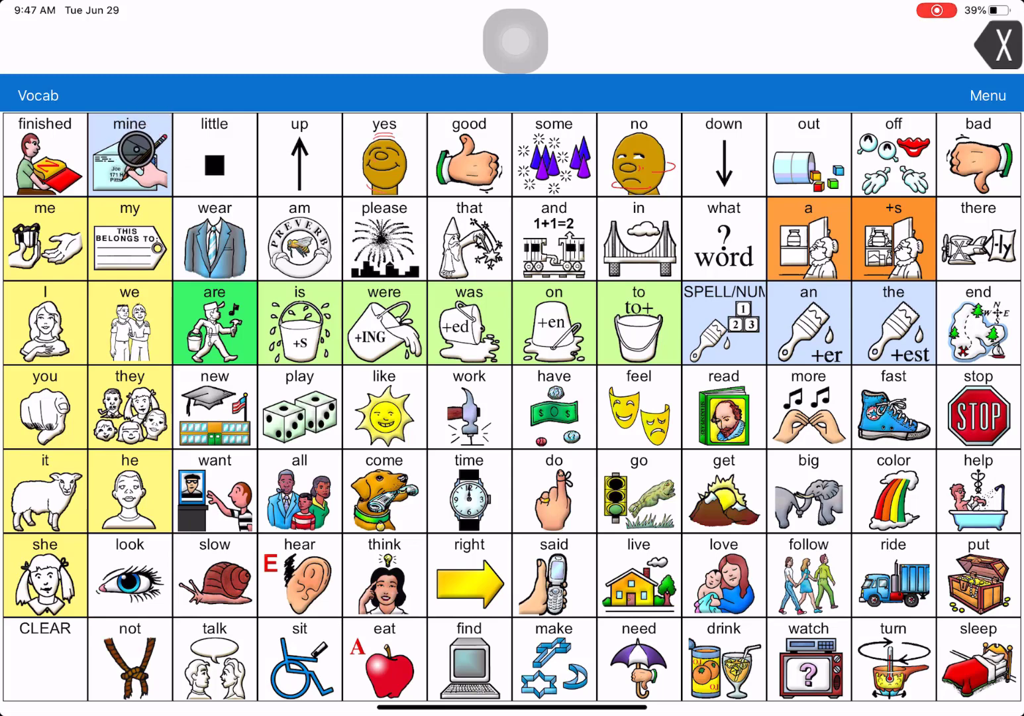
{"action": "left_click", "coordinate": [129, 154]}
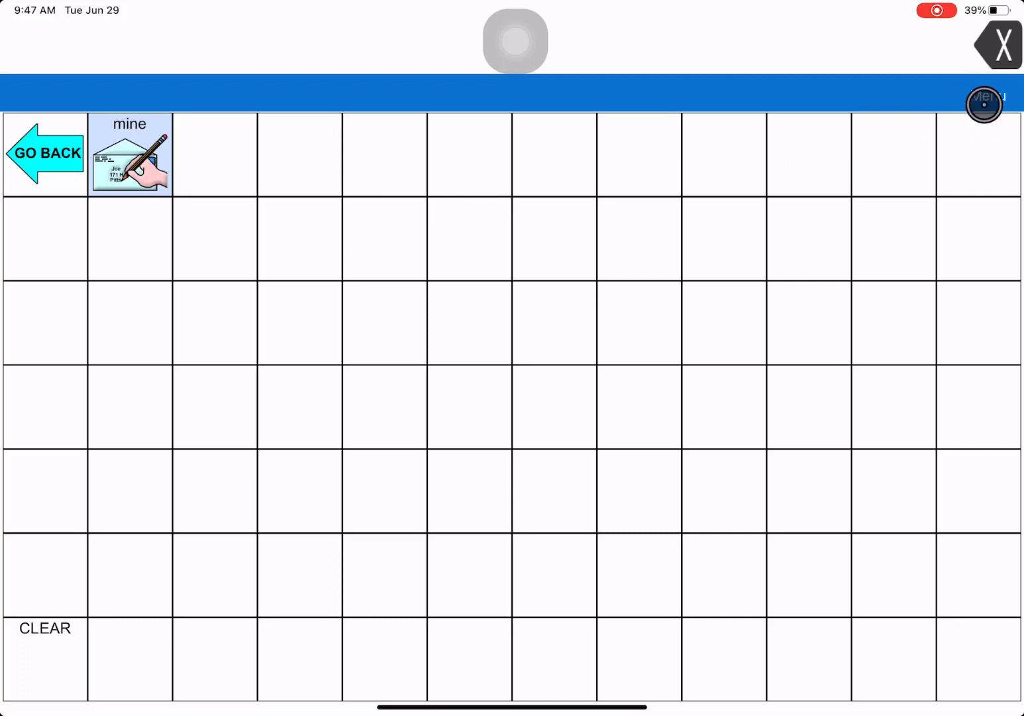
Put the mine page in edit mode and select the empty cell beside mine.
{"action": "left_click", "coordinate": [986, 103]}
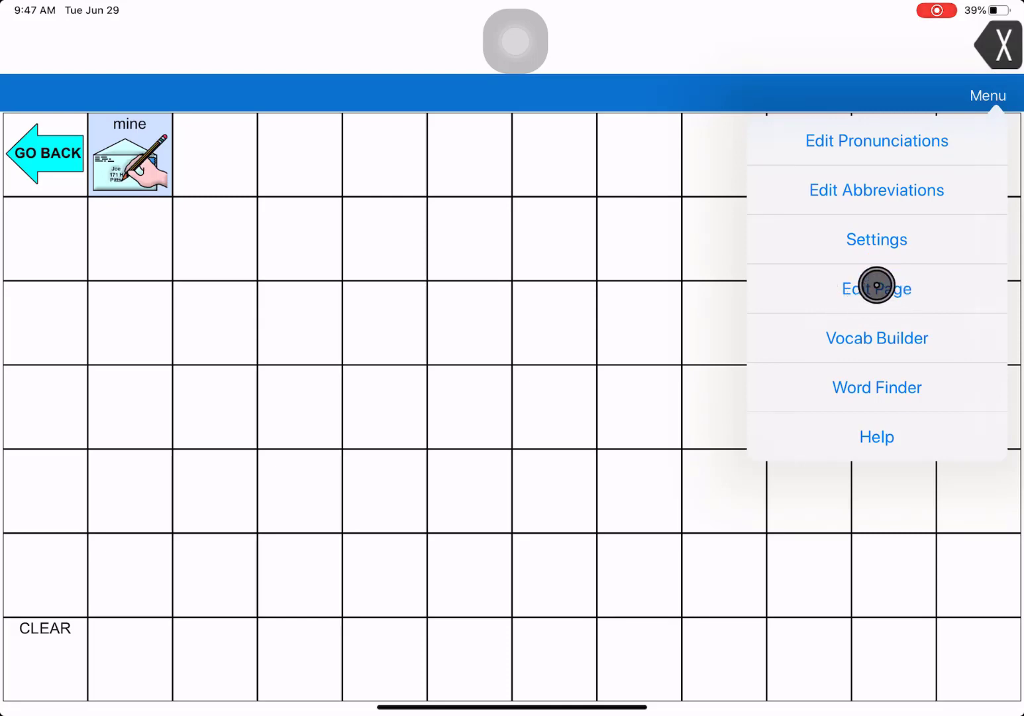
{"action": "left_click", "coordinate": [876, 289]}
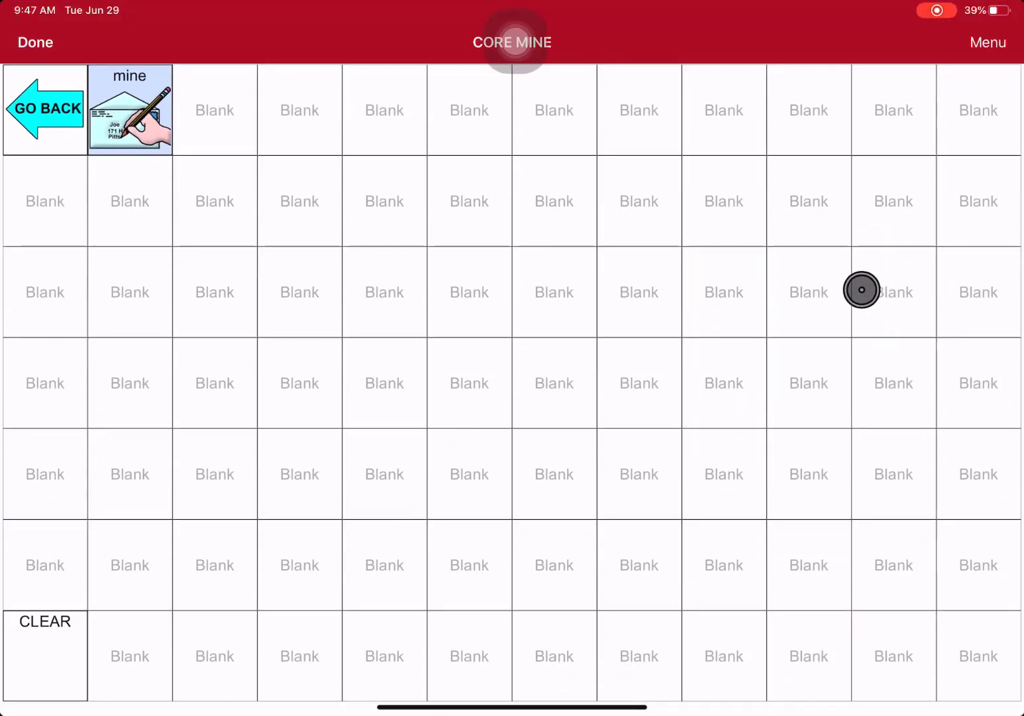
{"action": "mouse_move", "coordinate": [456, 167]}
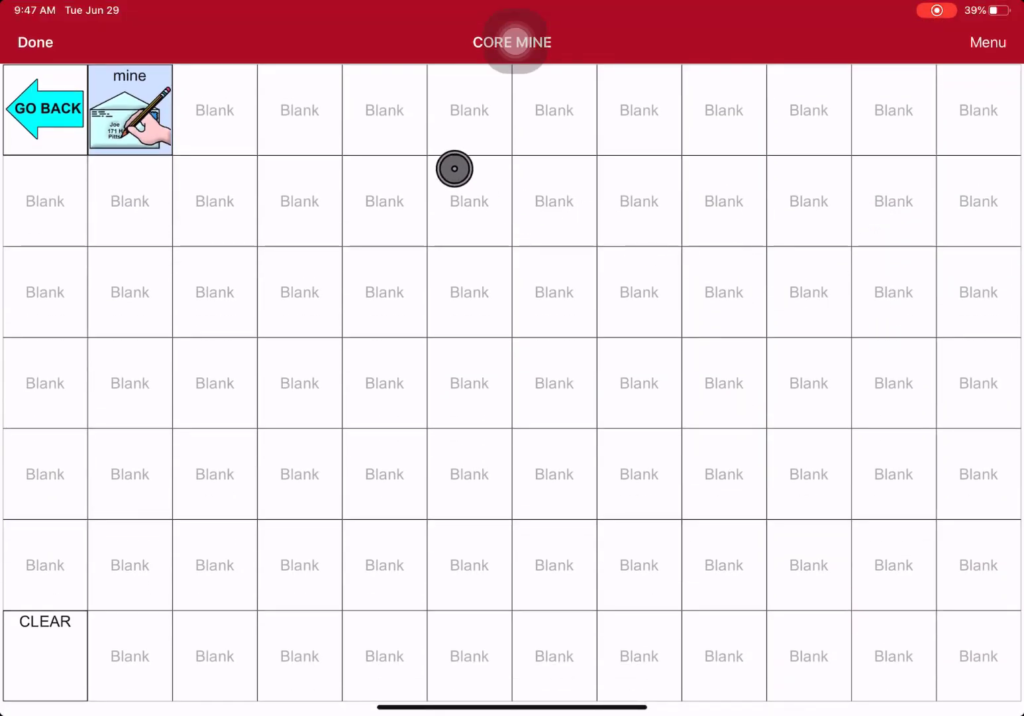
{"action": "mouse_move", "coordinate": [342, 90]}
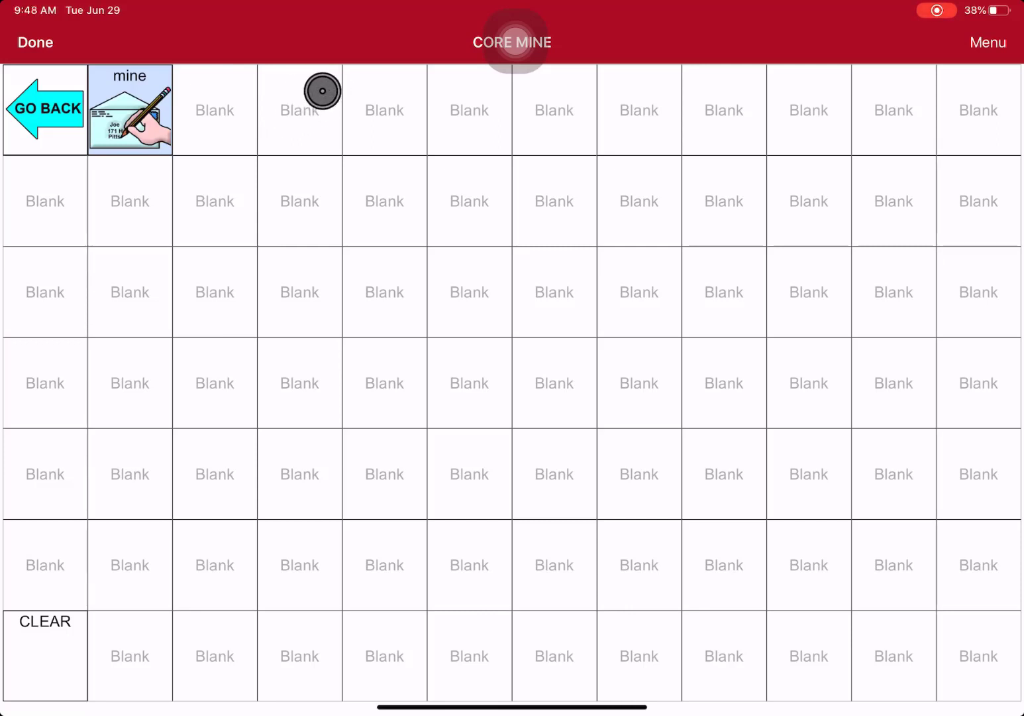
{"action": "left_click", "coordinate": [299, 110]}
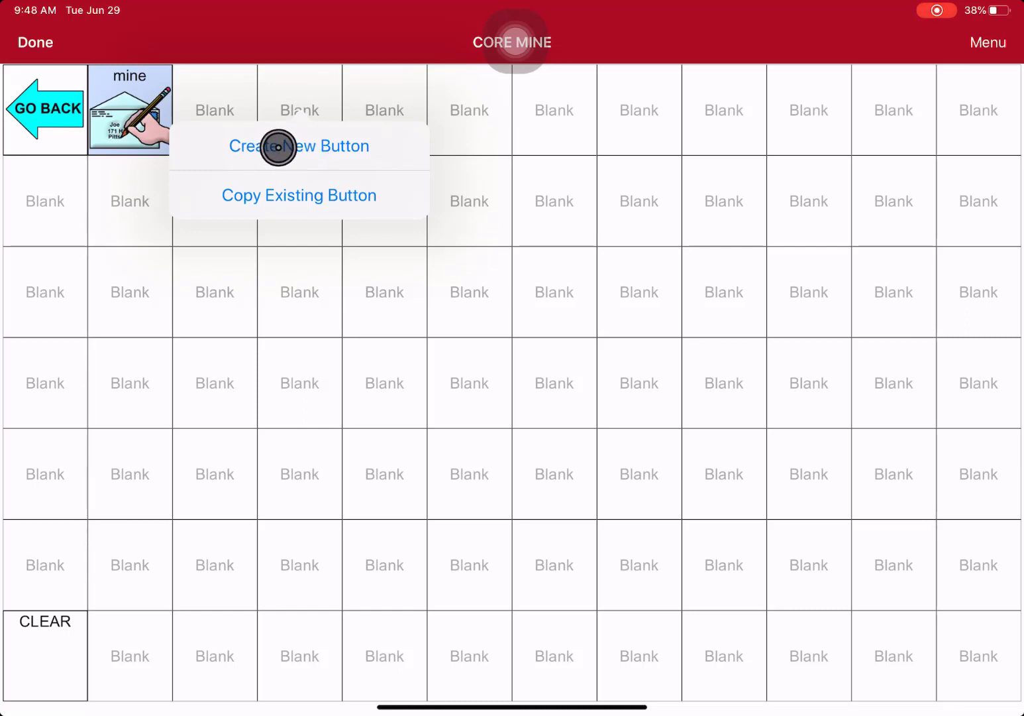
Create a new button and give it the label and message FIRST GRADE in capitals.
{"action": "left_click", "coordinate": [299, 145]}
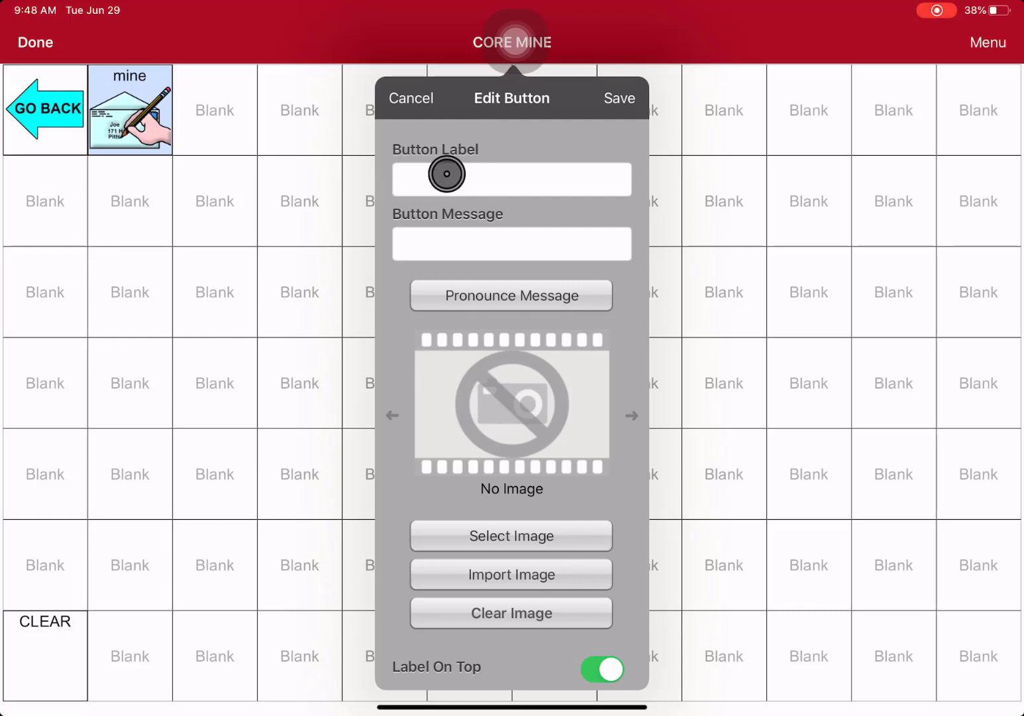
{"action": "left_click", "coordinate": [512, 179]}
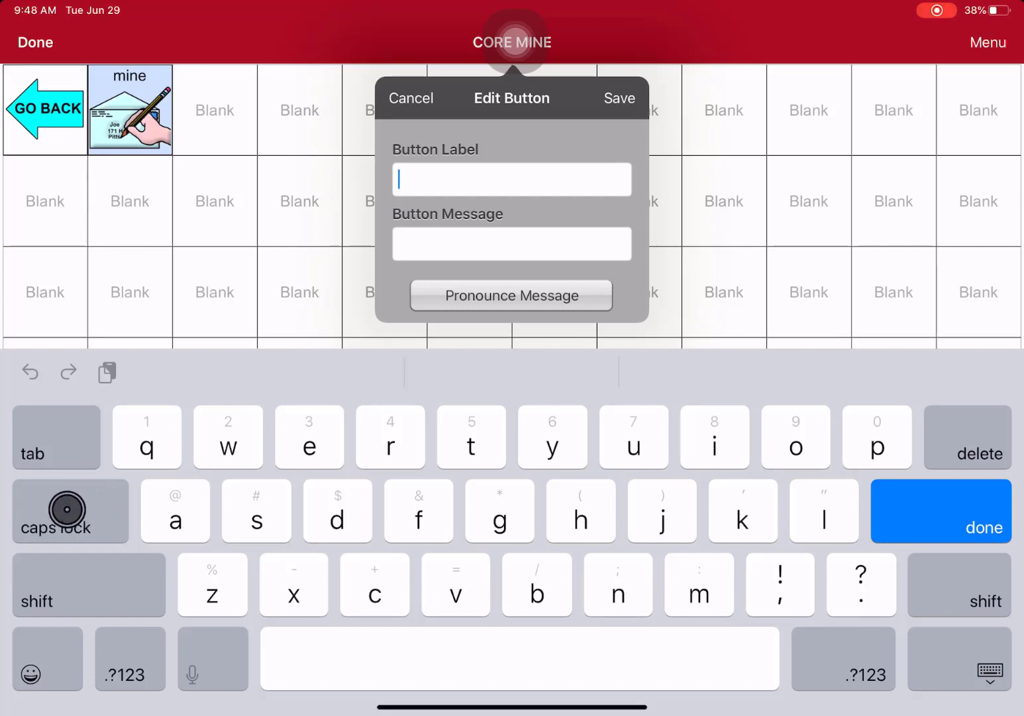
{"action": "left_click", "coordinate": [69, 510]}
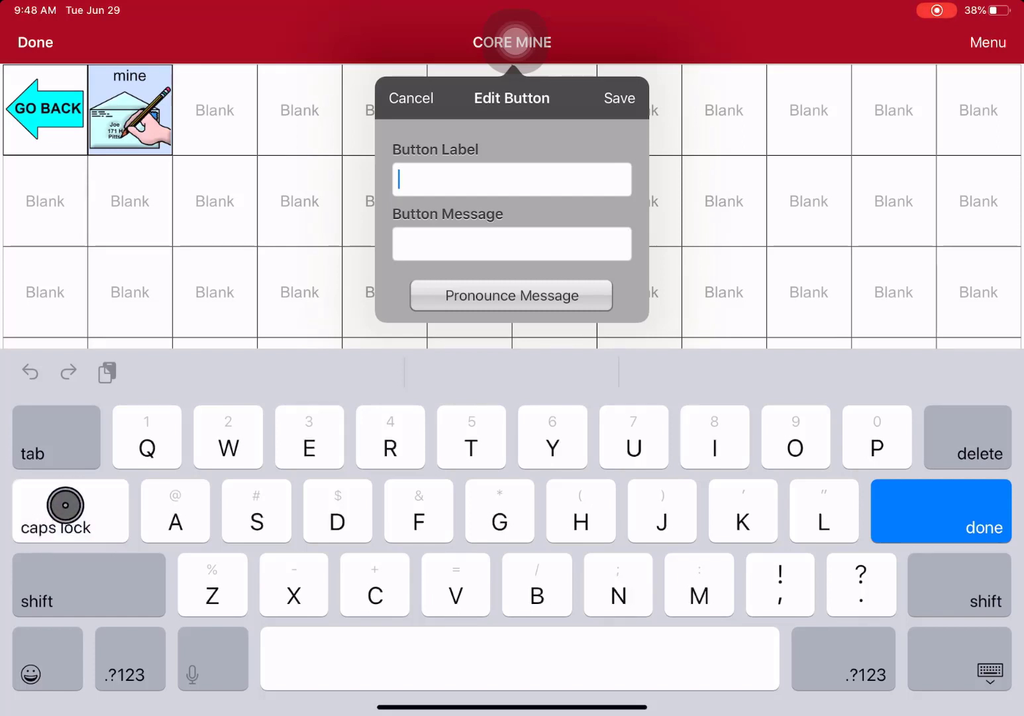
{"action": "type", "text": "F"}
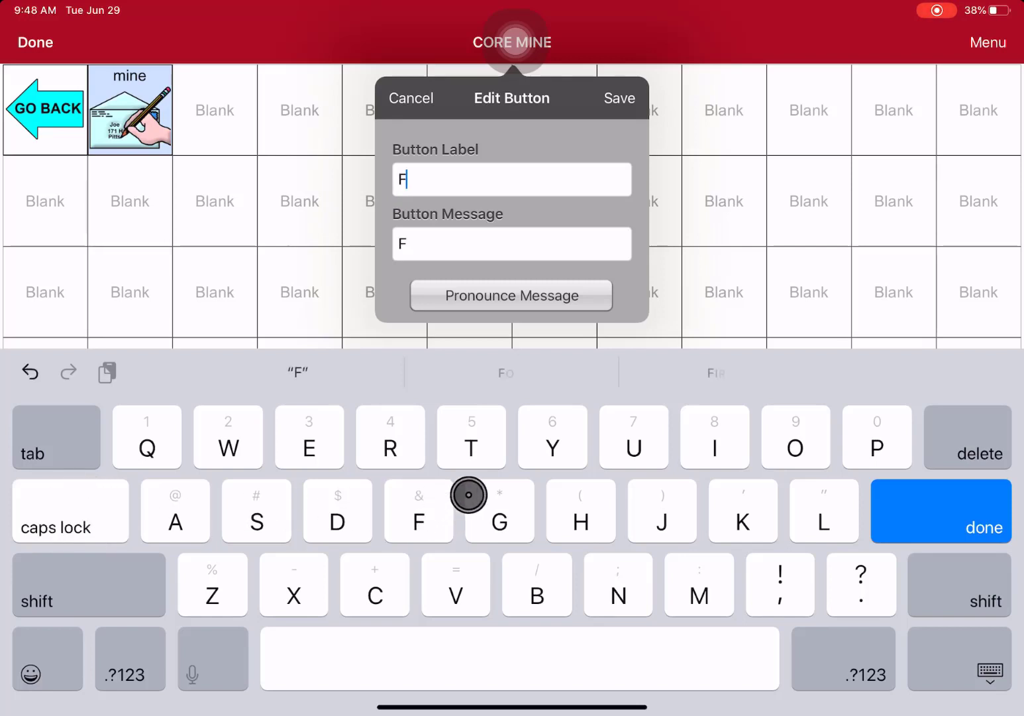
{"action": "type", "text": "IRST"}
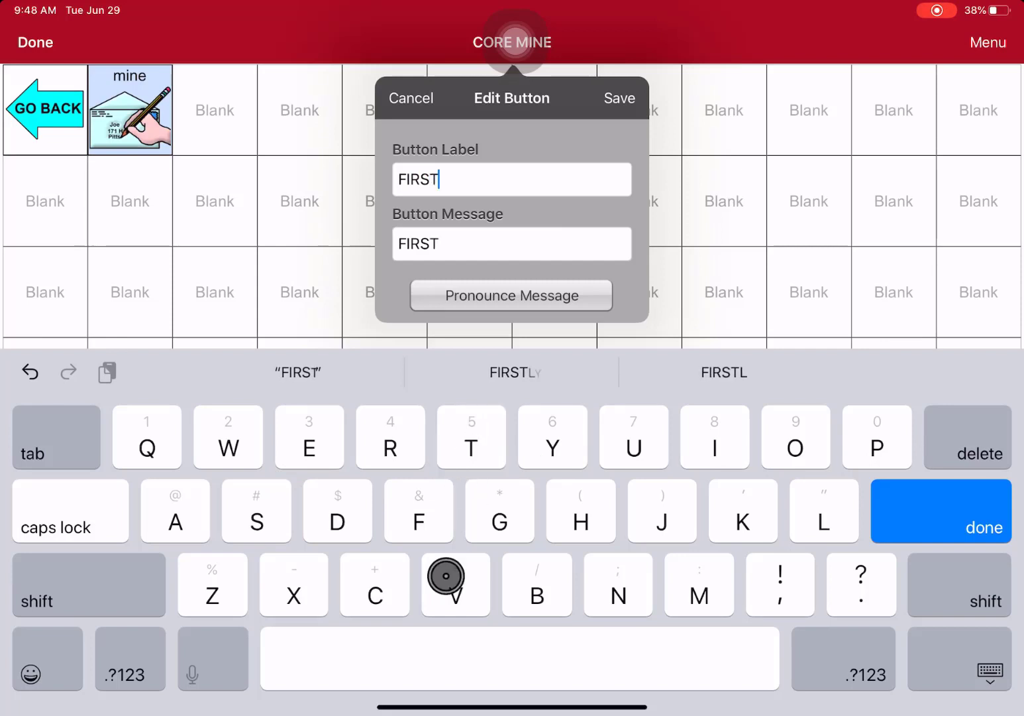
{"action": "type", "text": "G"}
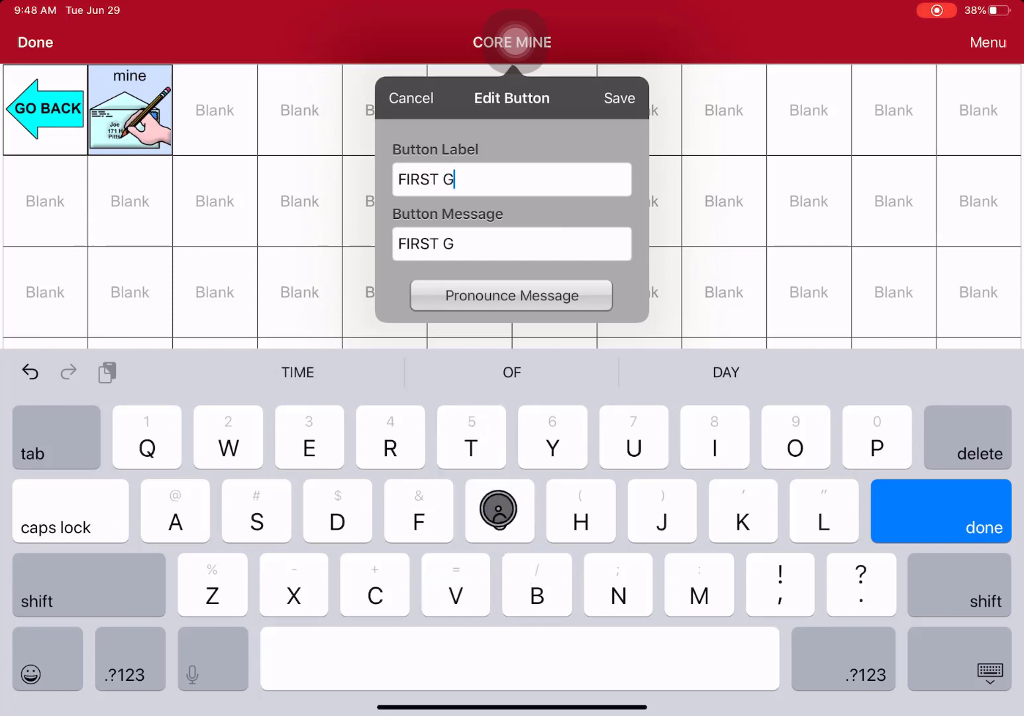
{"action": "type", "text": "RA"}
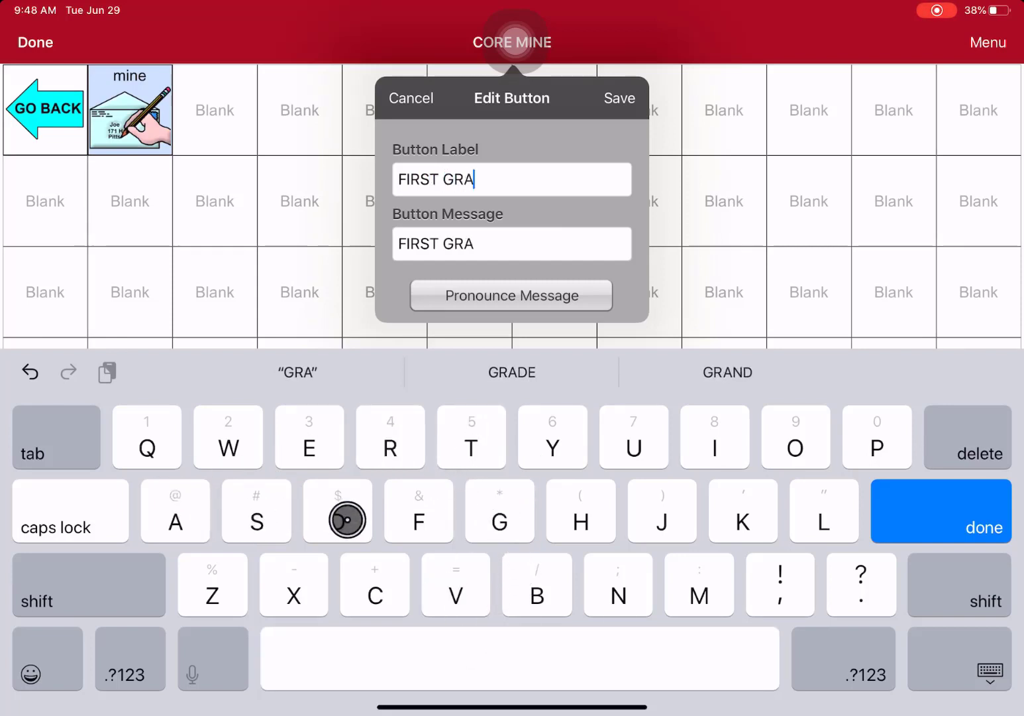
{"action": "type", "text": "DE"}
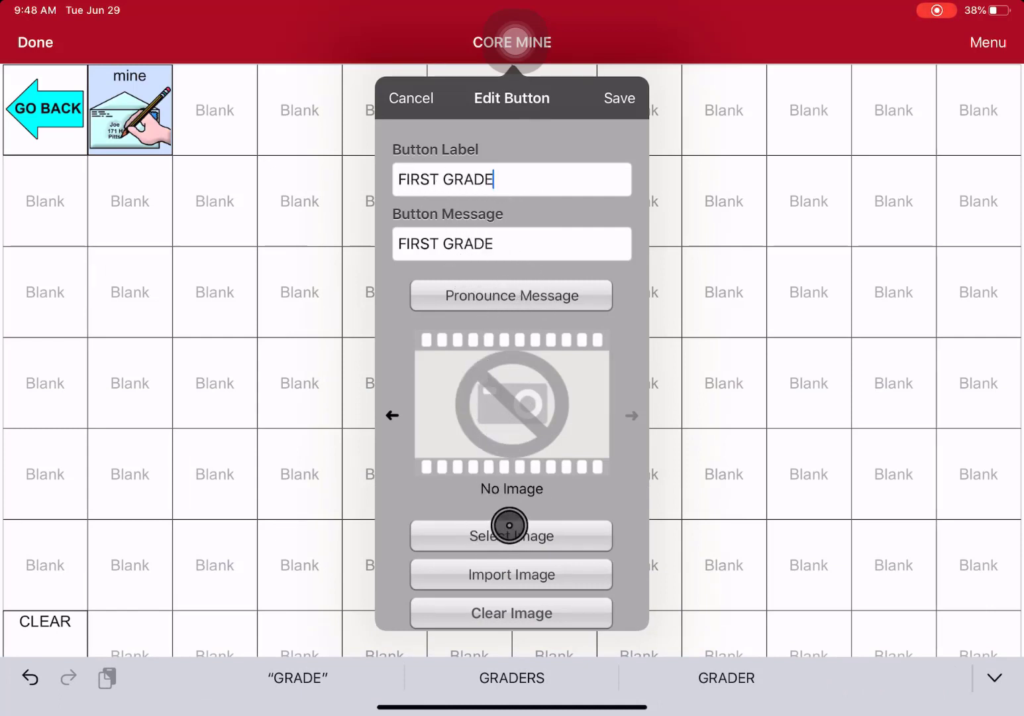
Search the picture libraries for 'one' and give the button the numeral 1 image.
{"action": "left_click", "coordinate": [511, 536]}
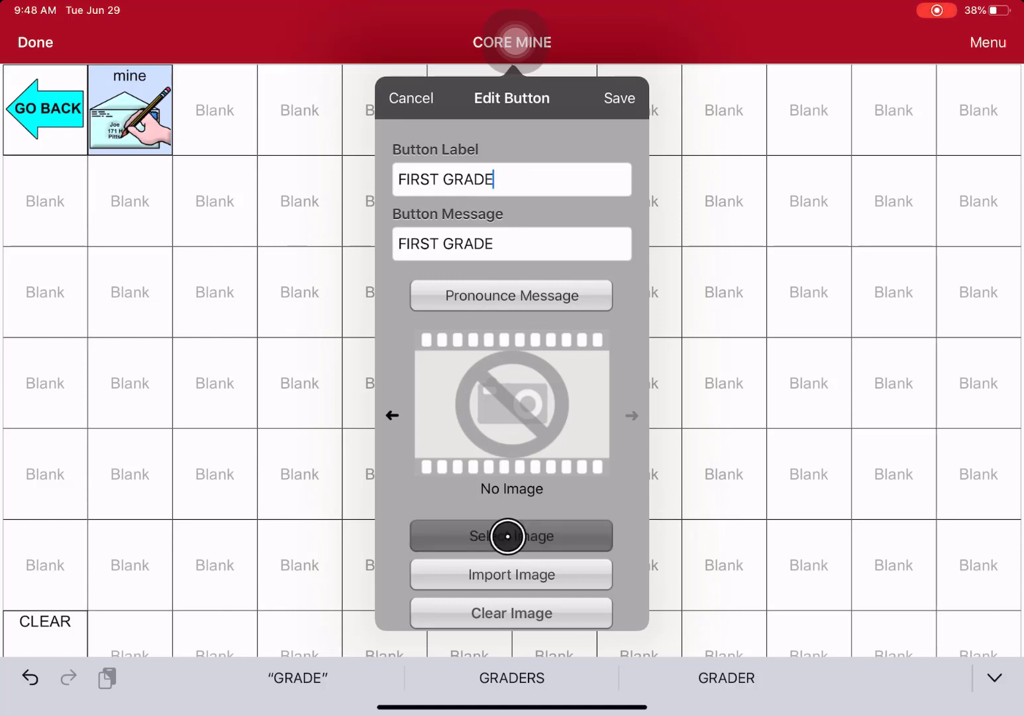
{"action": "left_click", "coordinate": [512, 536]}
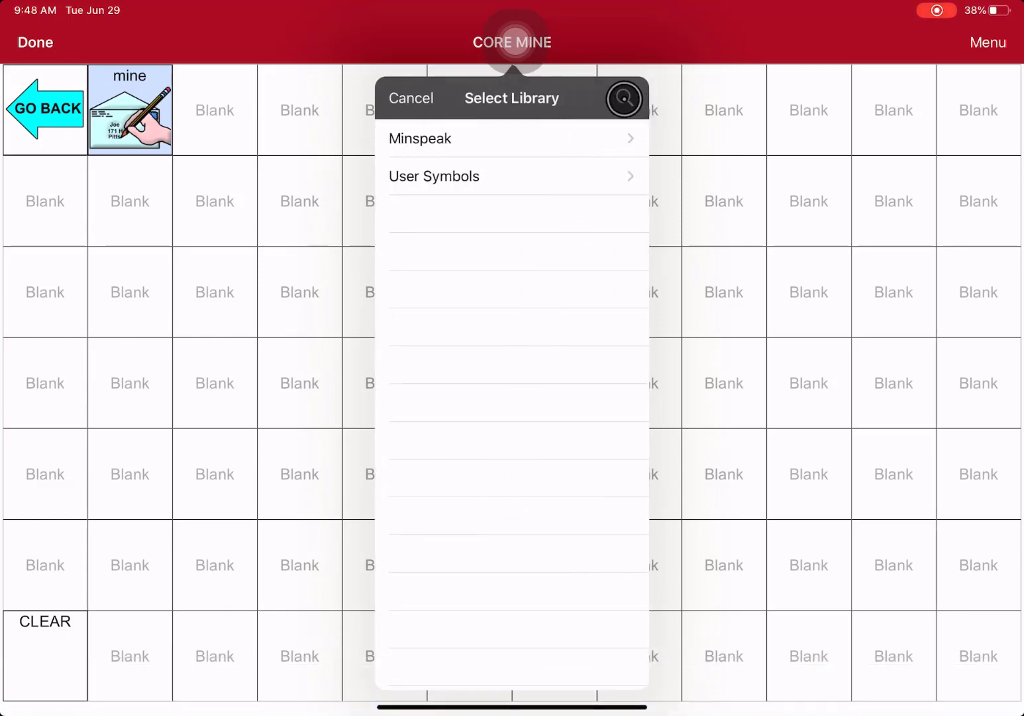
{"action": "left_click", "coordinate": [623, 98]}
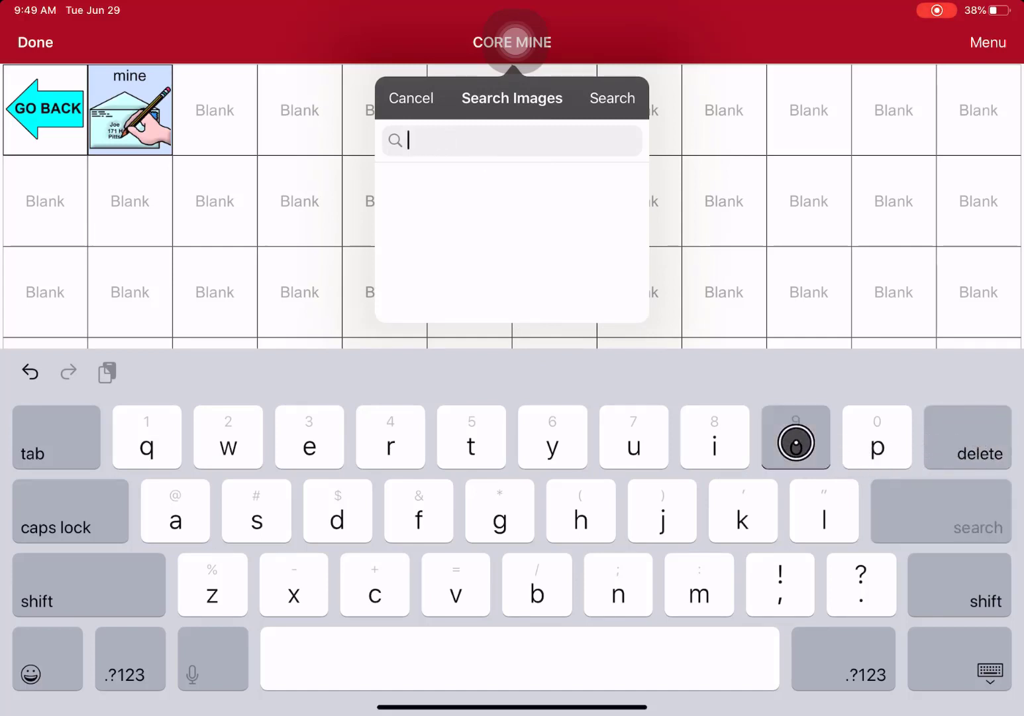
{"action": "type", "text": "one"}
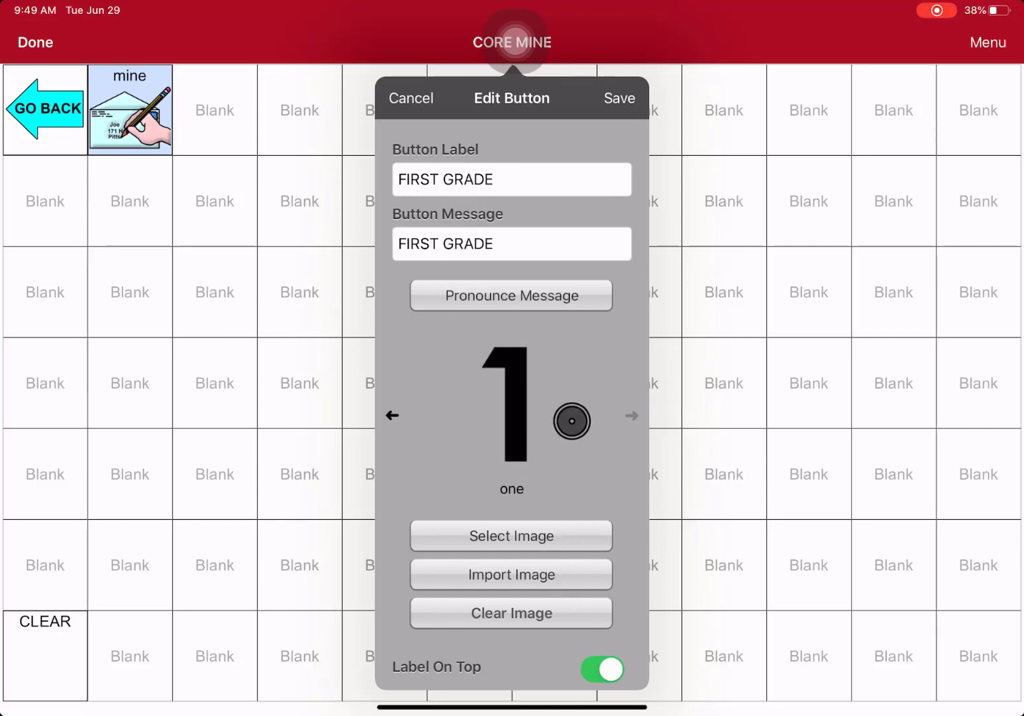
Add a Visit action to the button, bringing up the list of existing pages.
{"action": "scroll", "scroll_direction": "down", "scroll_amount": 3}
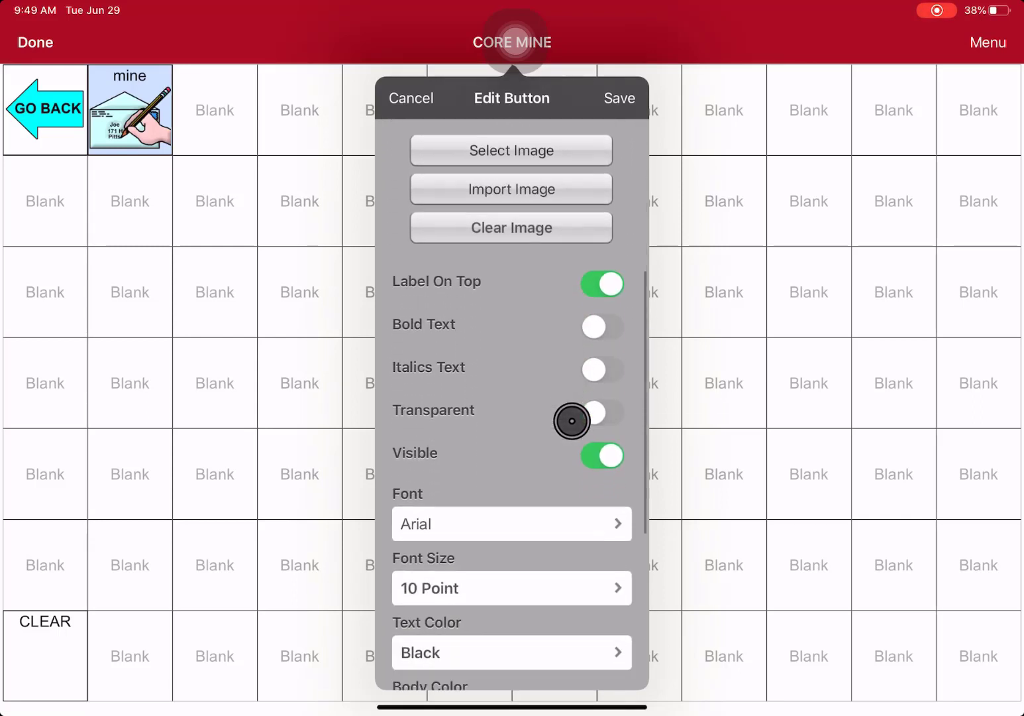
{"action": "scroll", "scroll_direction": "down", "scroll_amount": 3}
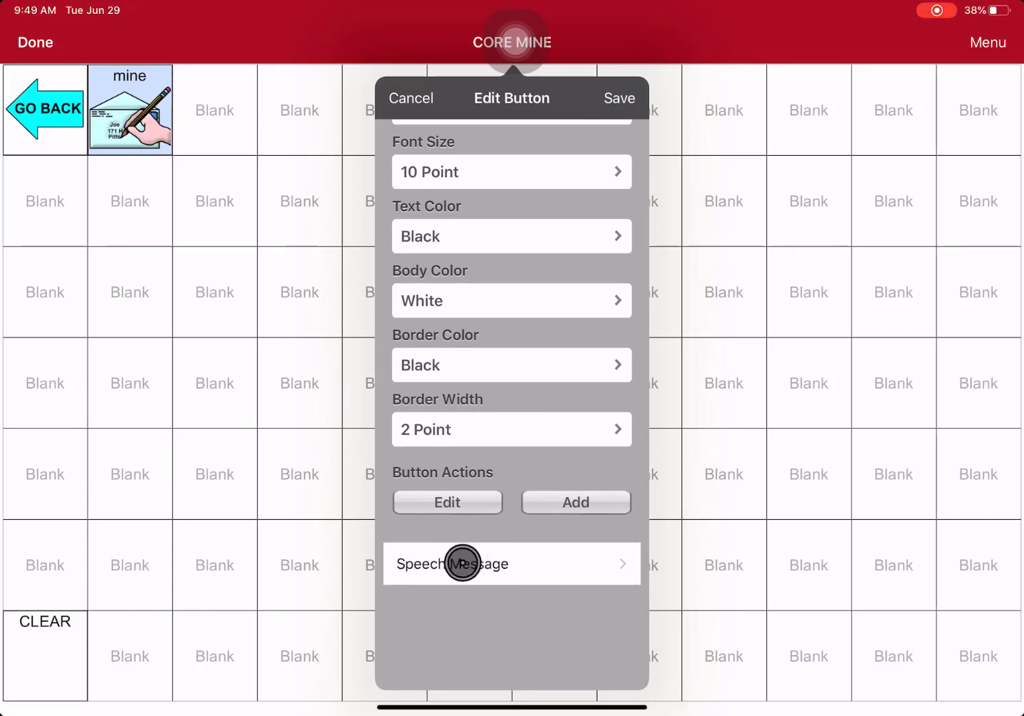
{"action": "left_click", "coordinate": [575, 501]}
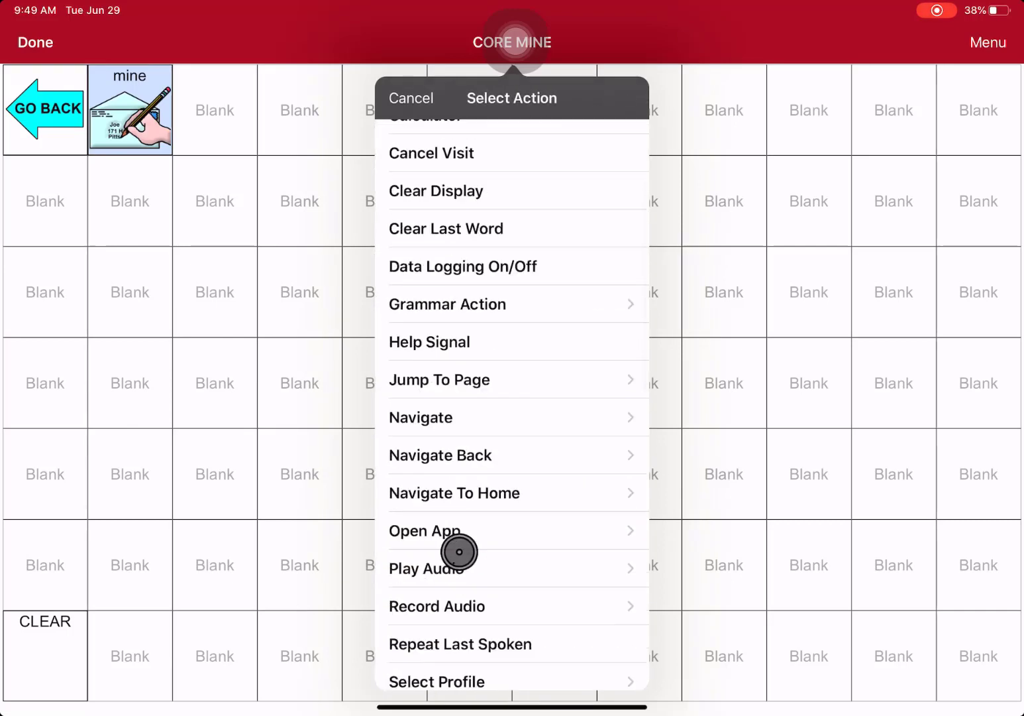
{"action": "scroll", "scroll_direction": "down", "scroll_amount": 3}
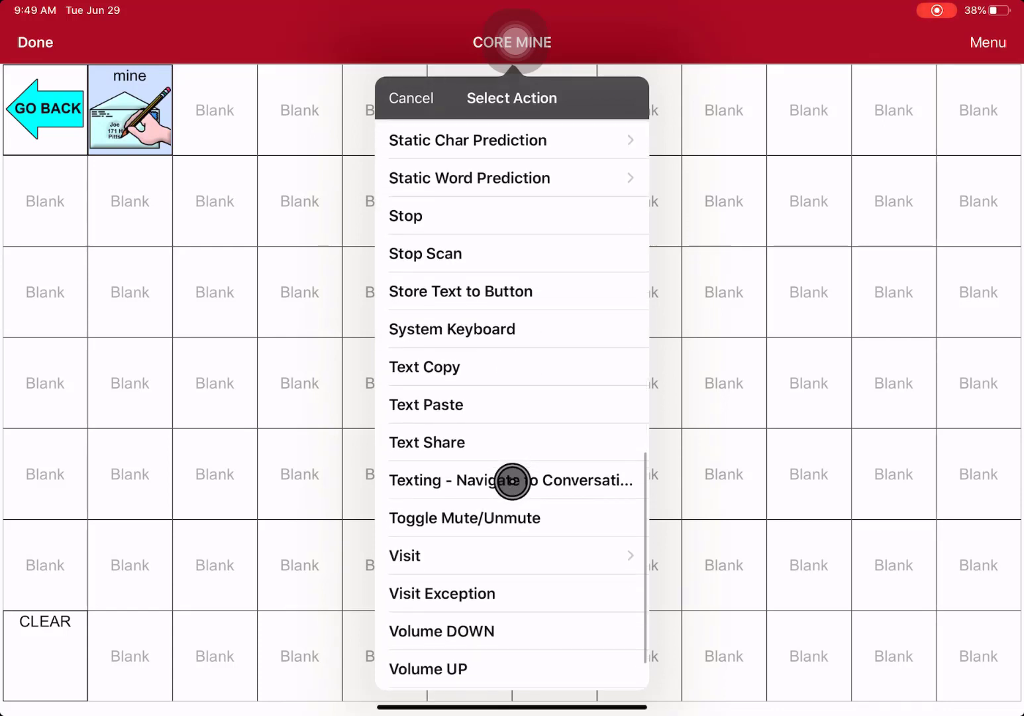
{"action": "mouse_move", "coordinate": [470, 559]}
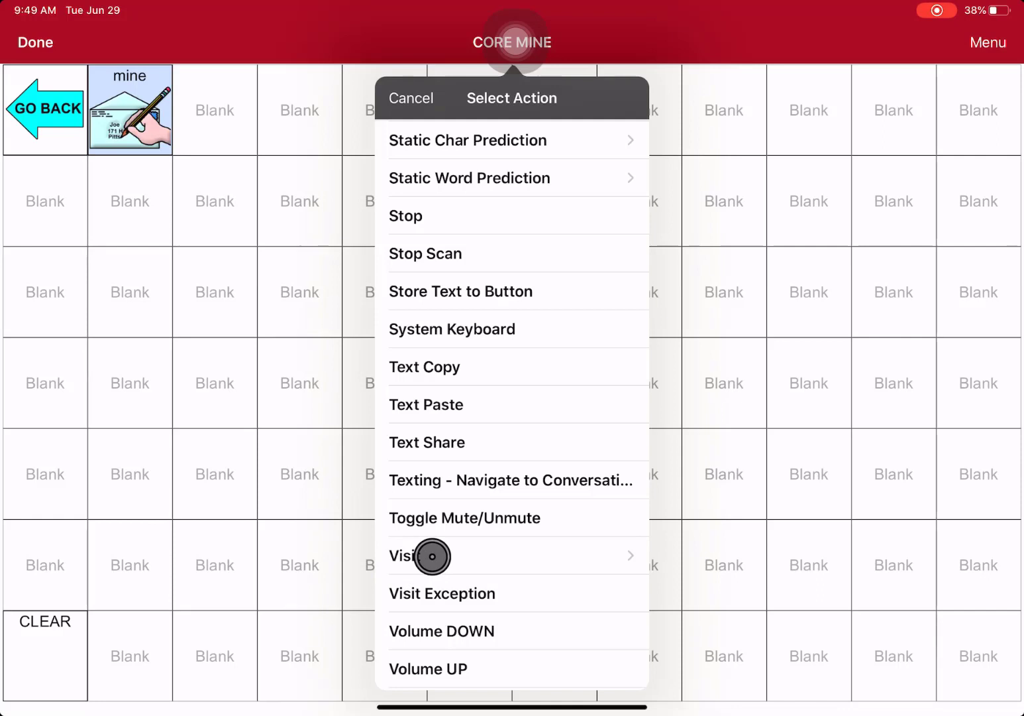
{"action": "left_click", "coordinate": [408, 555]}
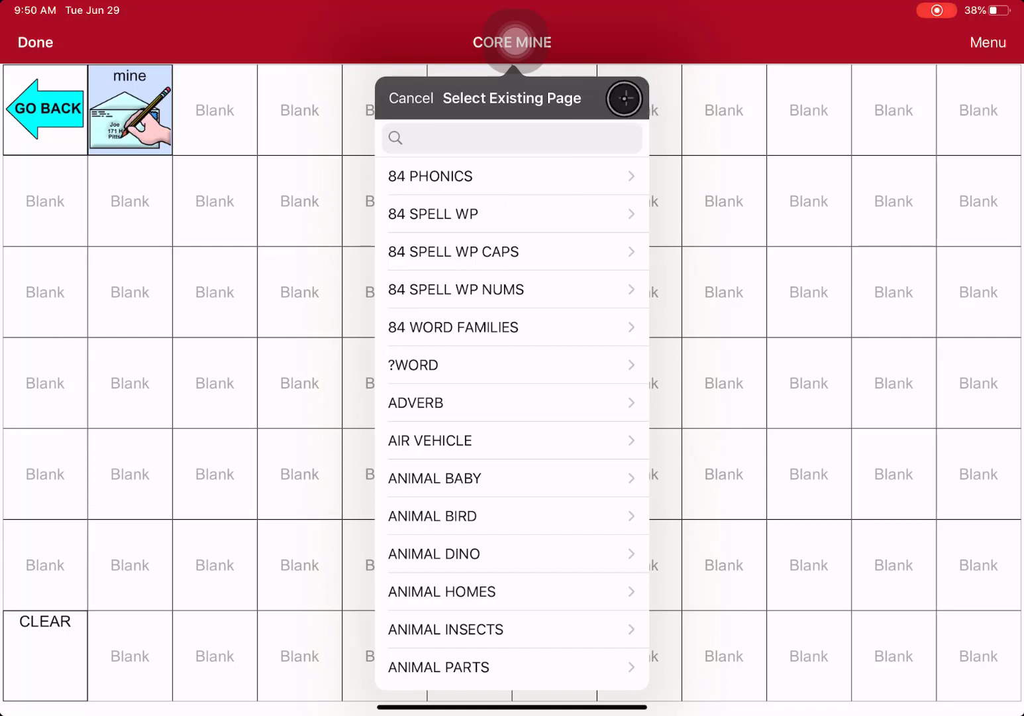
Create a new page named 'First grade' as the button's visit target.
{"action": "left_click", "coordinate": [624, 98]}
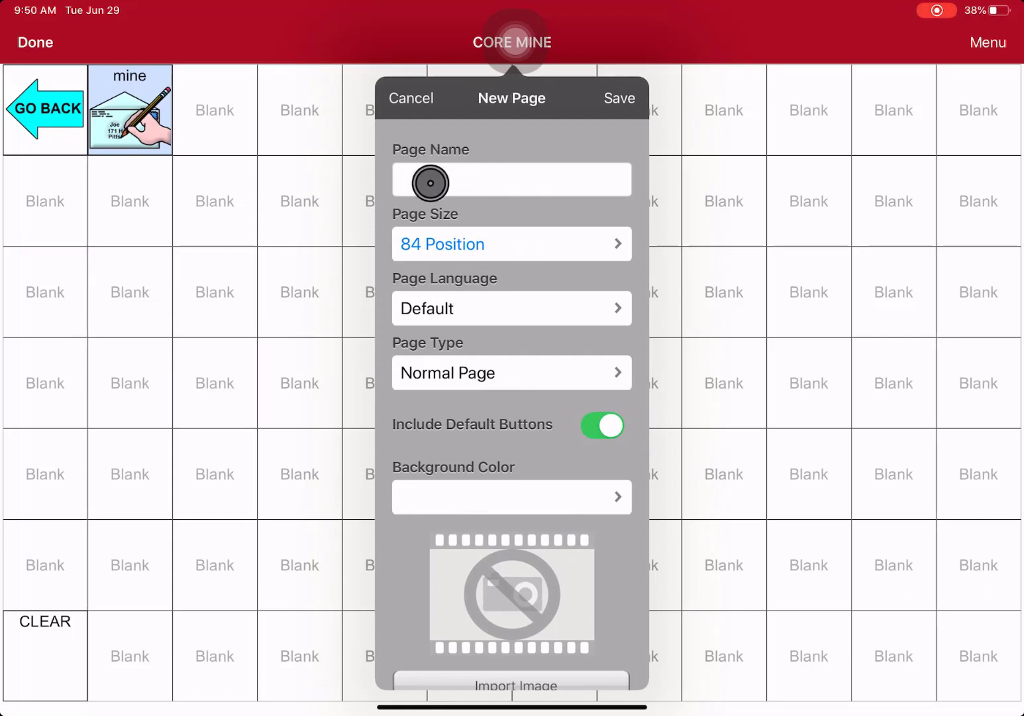
{"action": "left_click", "coordinate": [512, 179]}
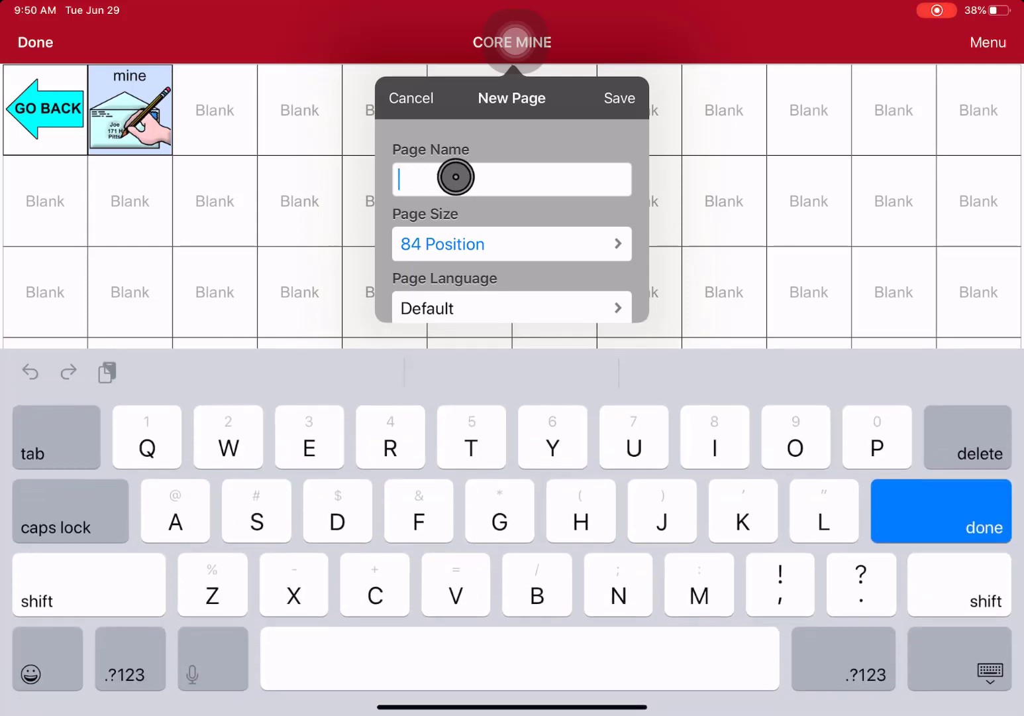
{"action": "type", "text": "First grade"}
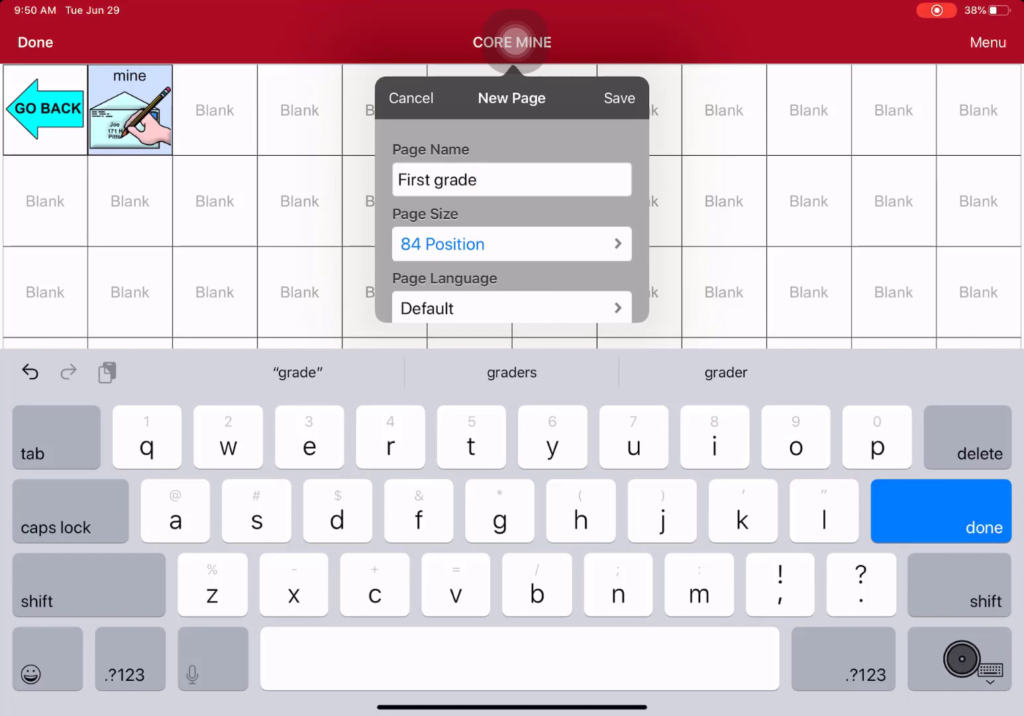
{"action": "left_click", "coordinate": [941, 528]}
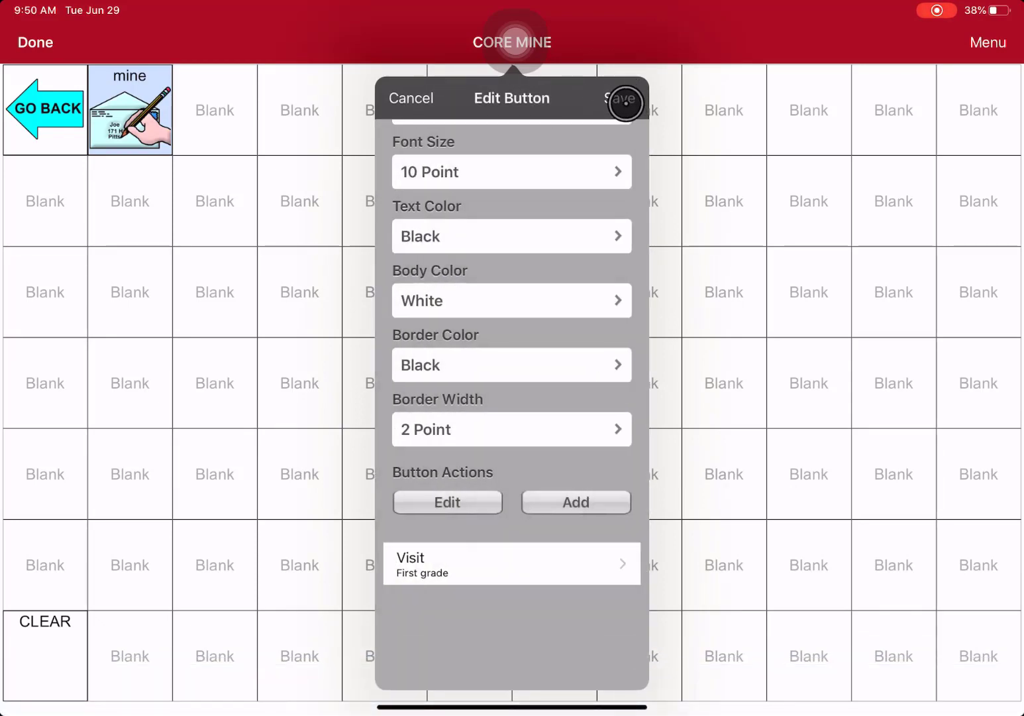
Save the button despite the duplicate-word warning and go to the empty First grade page.
{"action": "left_click", "coordinate": [620, 101]}
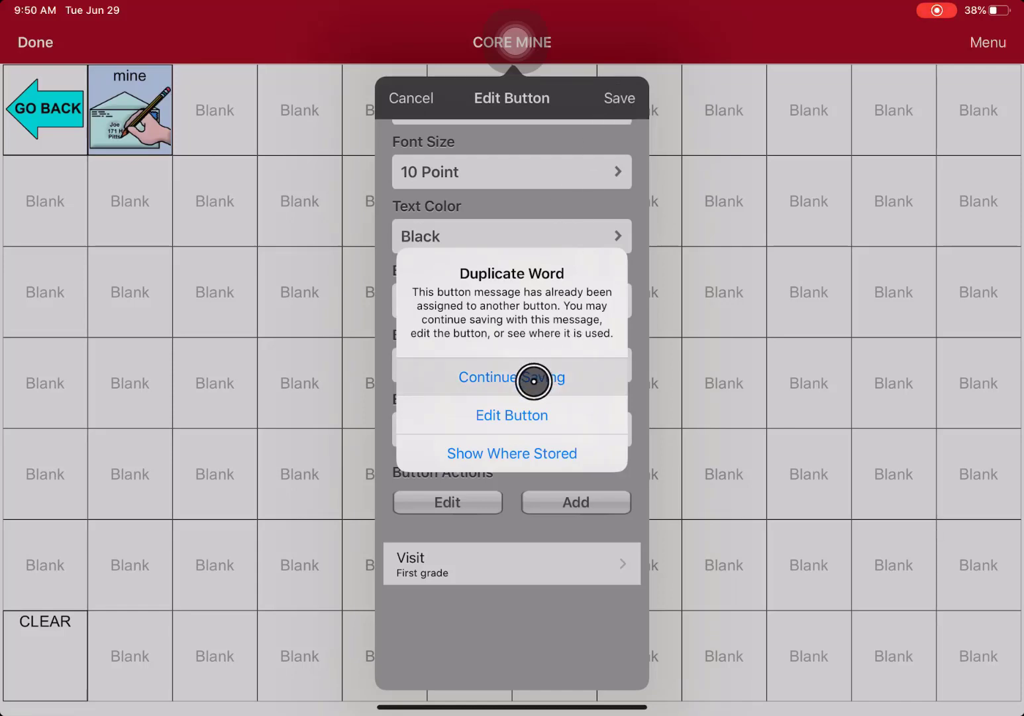
{"action": "left_click", "coordinate": [511, 376]}
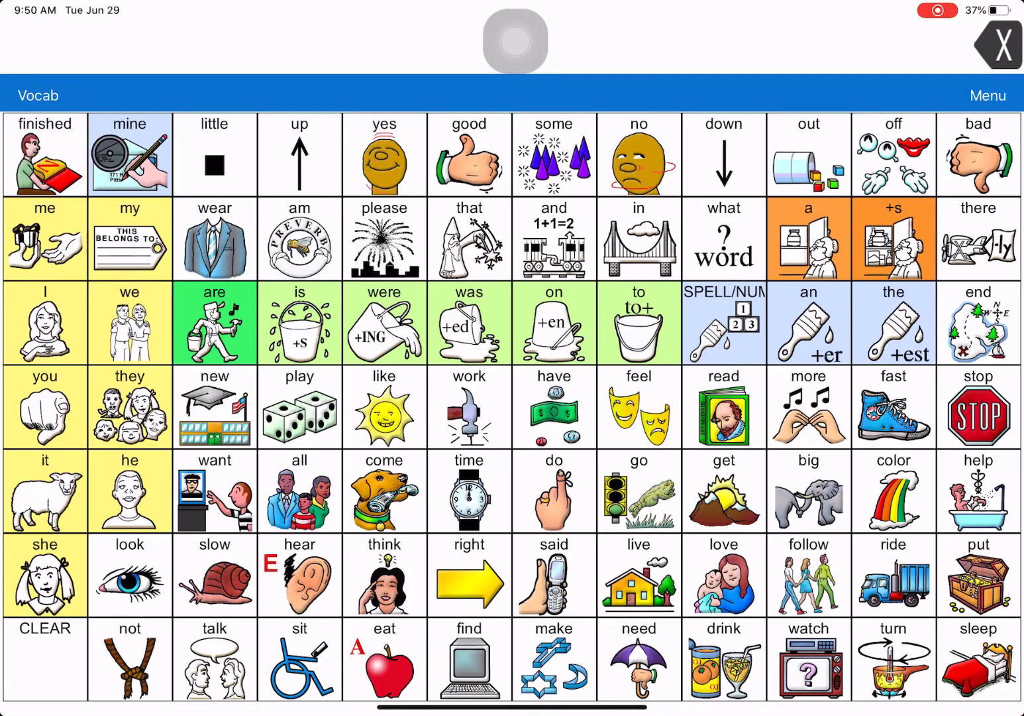
{"action": "left_click", "coordinate": [130, 154]}
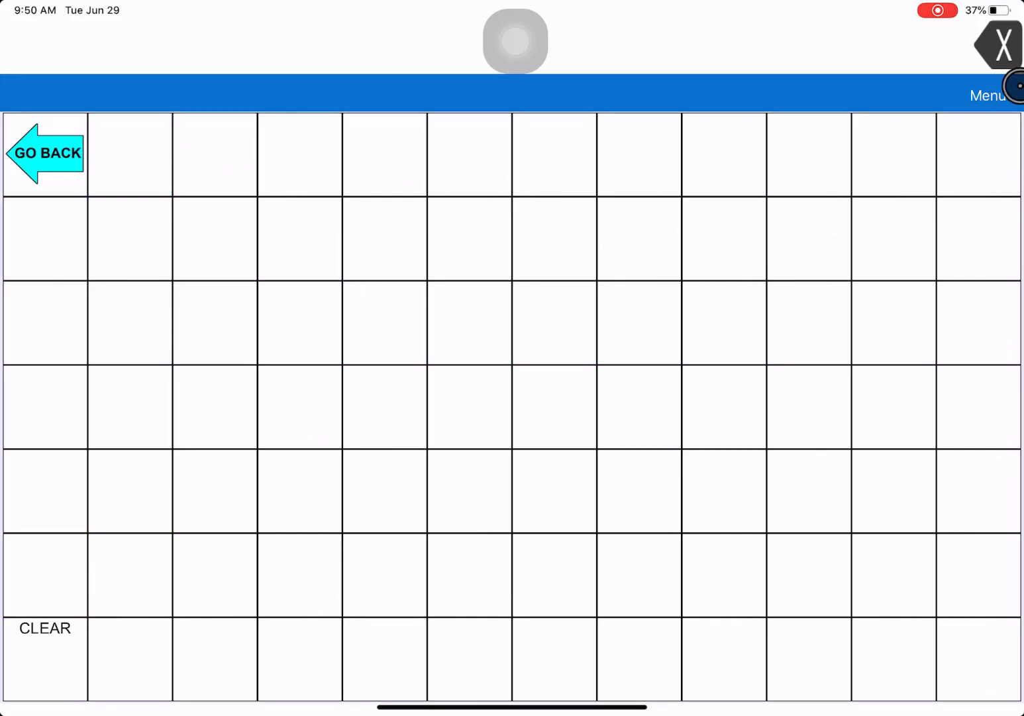
Edit the First grade page and add a button labelled 'John', then finish.
{"action": "left_click", "coordinate": [989, 95]}
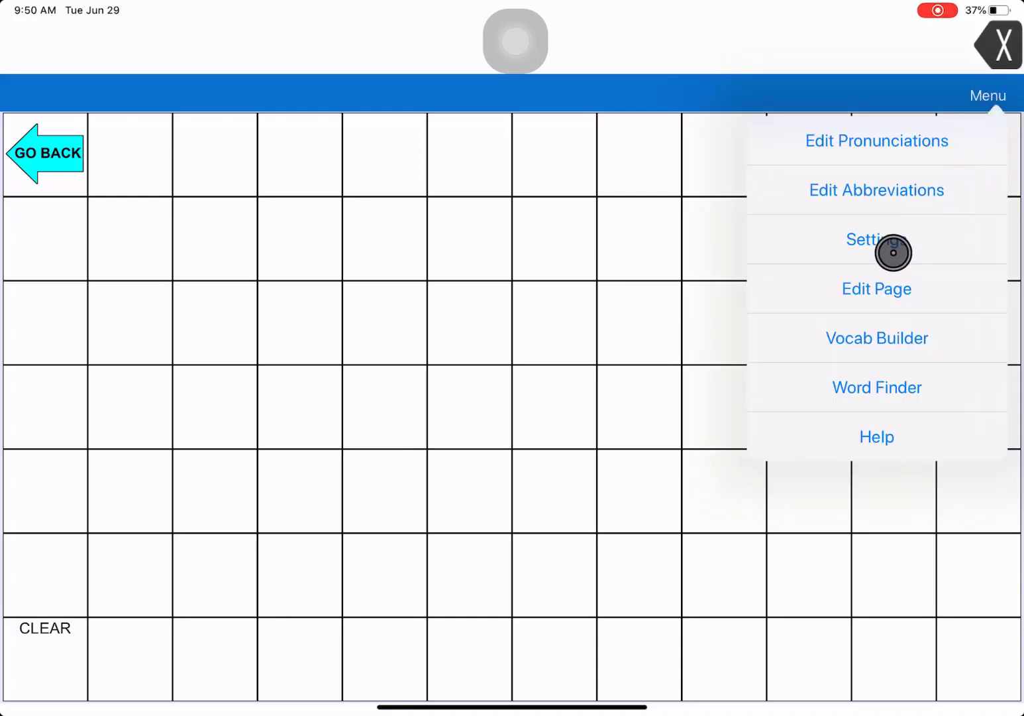
{"action": "left_click", "coordinate": [876, 289]}
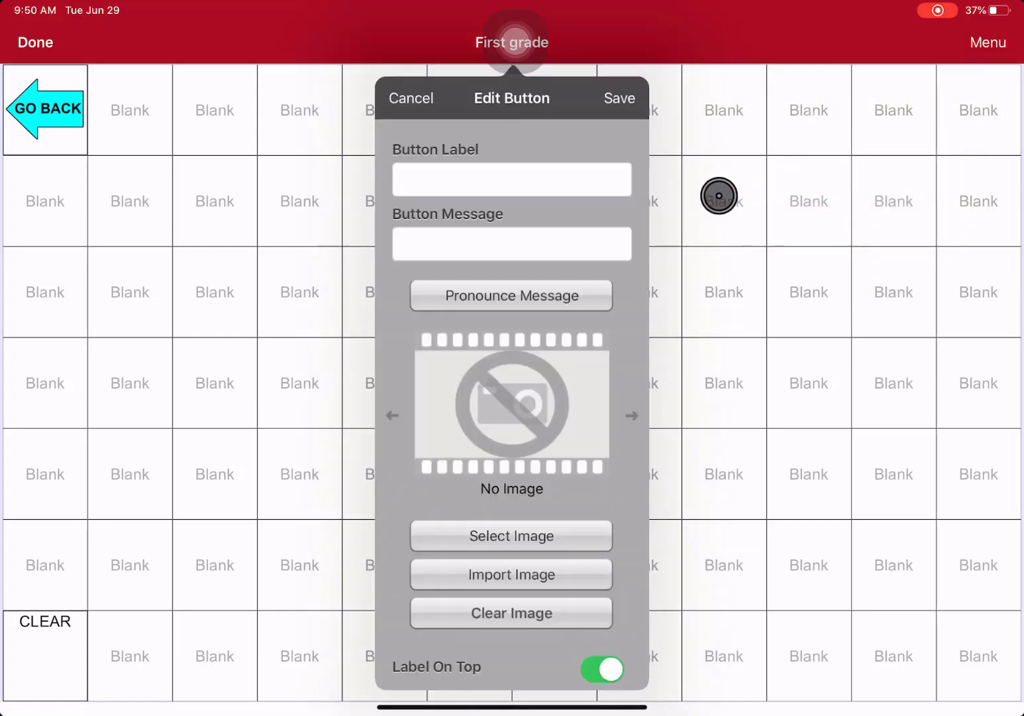
{"action": "left_click", "coordinate": [511, 179]}
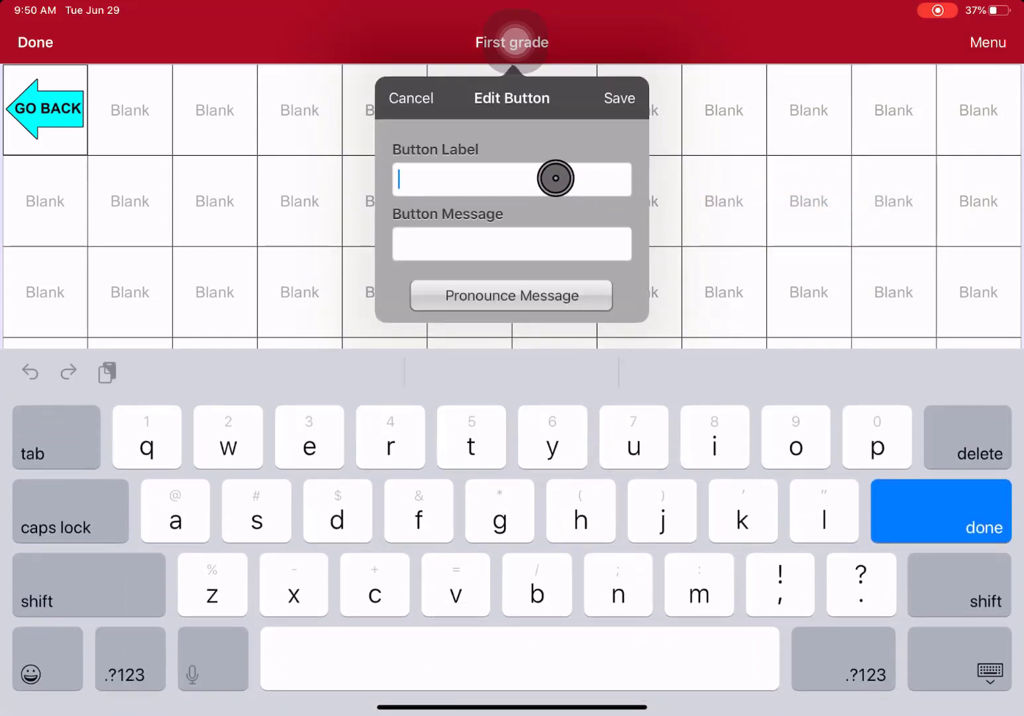
{"action": "type", "text": "John"}
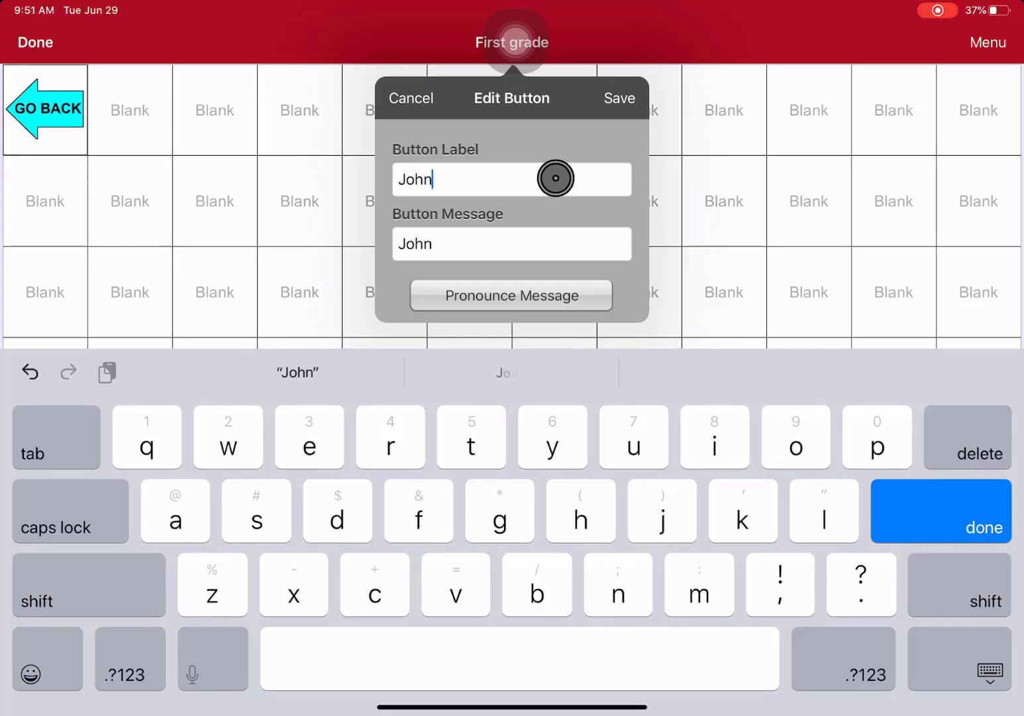
{"action": "left_click", "coordinate": [618, 99]}
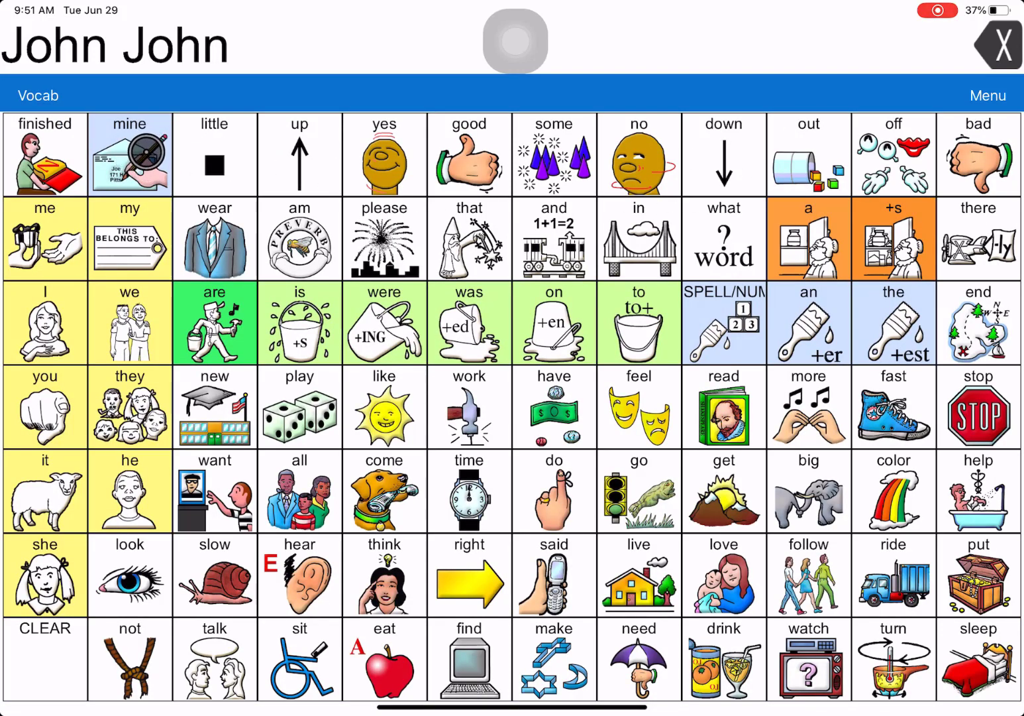
Set the FIRST GRADE button's body color to orange Noun style and return to the mine page.
{"action": "left_click", "coordinate": [130, 154]}
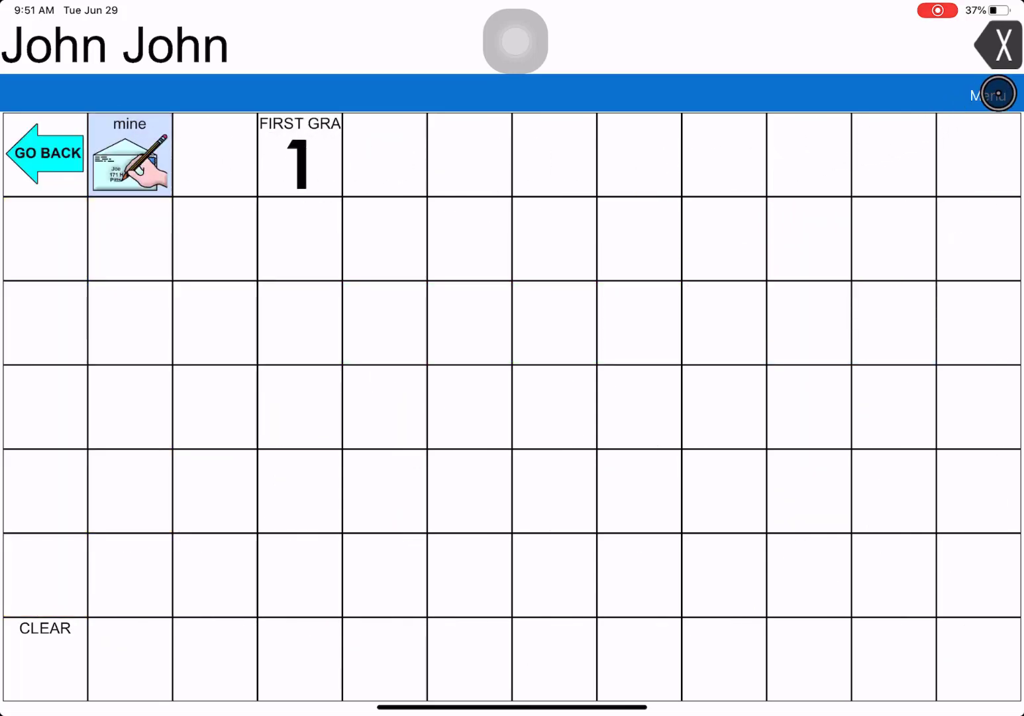
{"action": "left_click", "coordinate": [989, 95]}
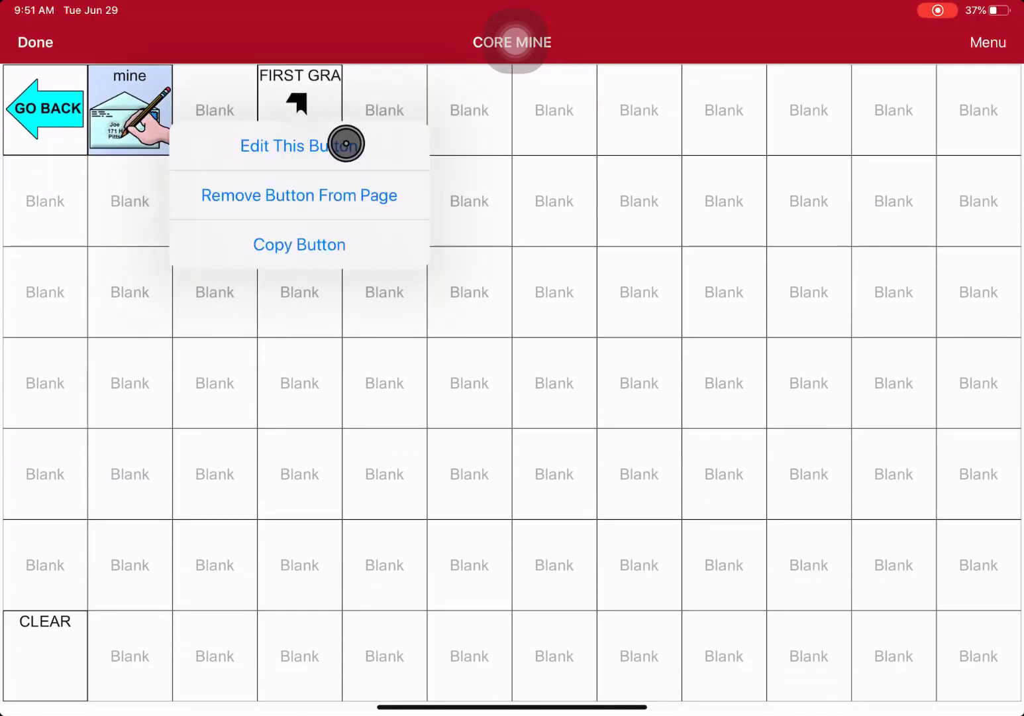
{"action": "left_click", "coordinate": [300, 145]}
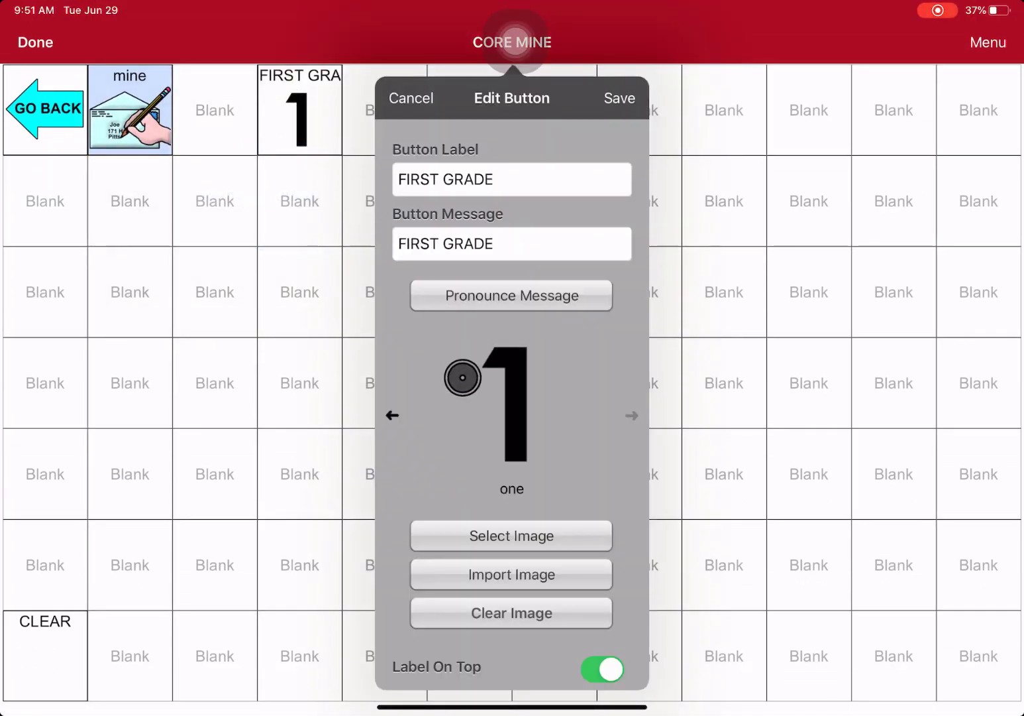
{"action": "scroll", "scroll_direction": "down", "scroll_amount": 3}
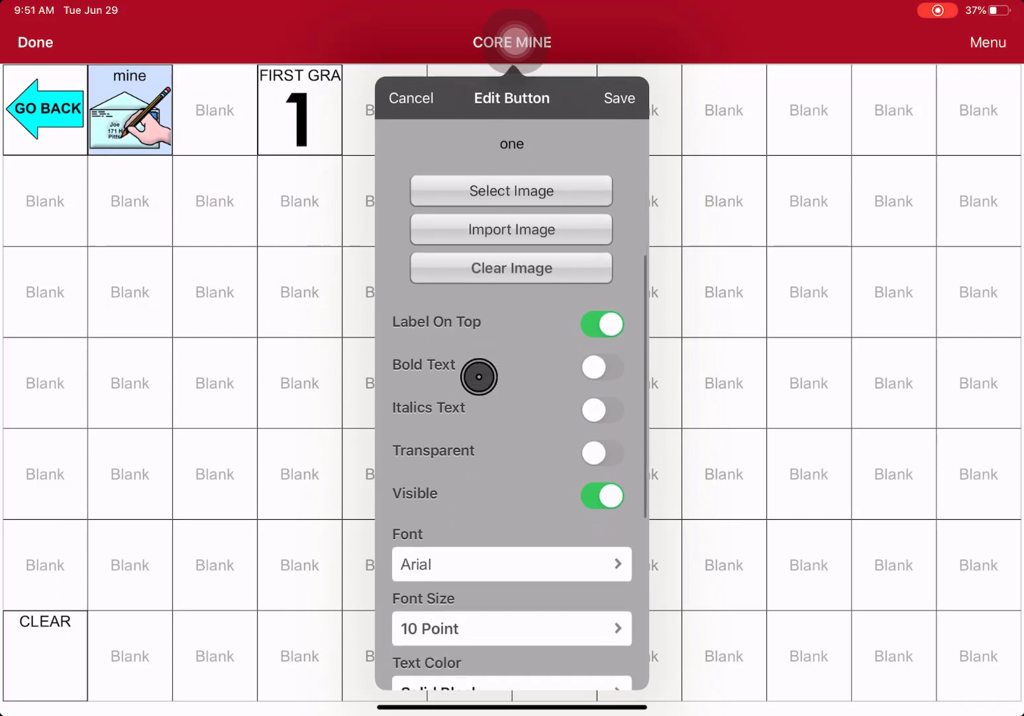
{"action": "scroll", "scroll_direction": "down", "scroll_amount": 3}
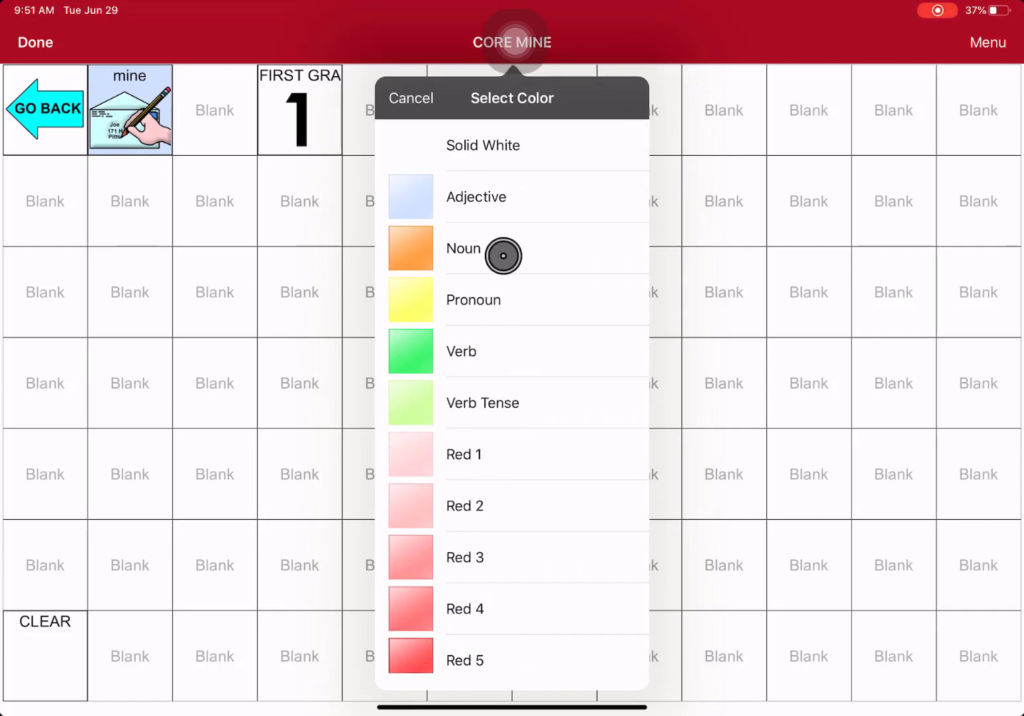
{"action": "left_click", "coordinate": [464, 248]}
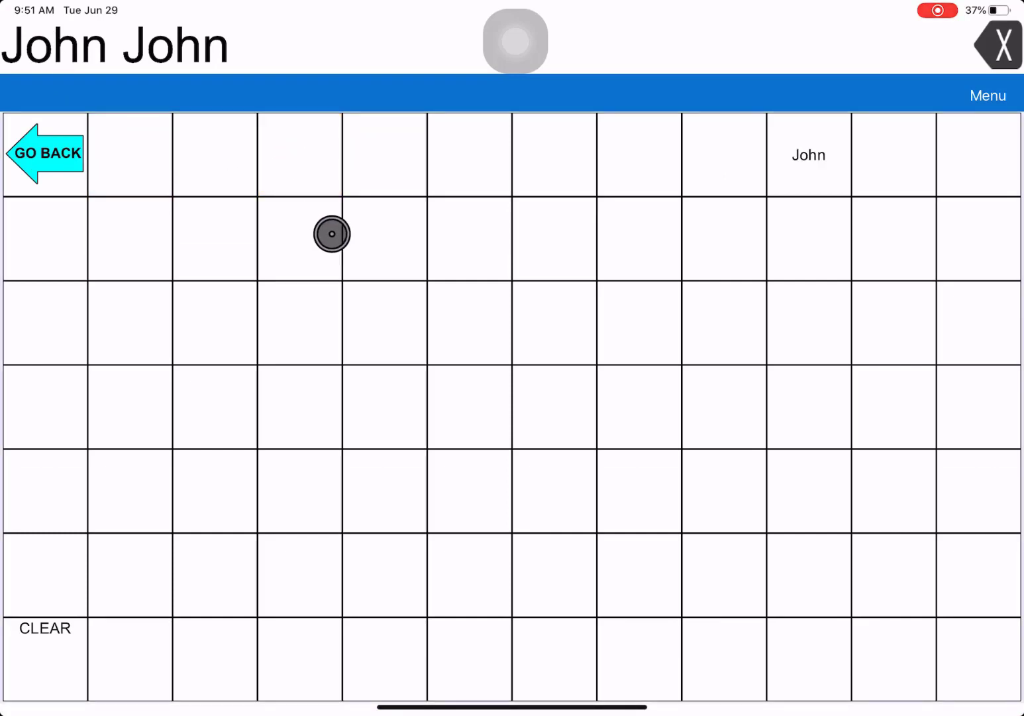
{"action": "left_click", "coordinate": [808, 154]}
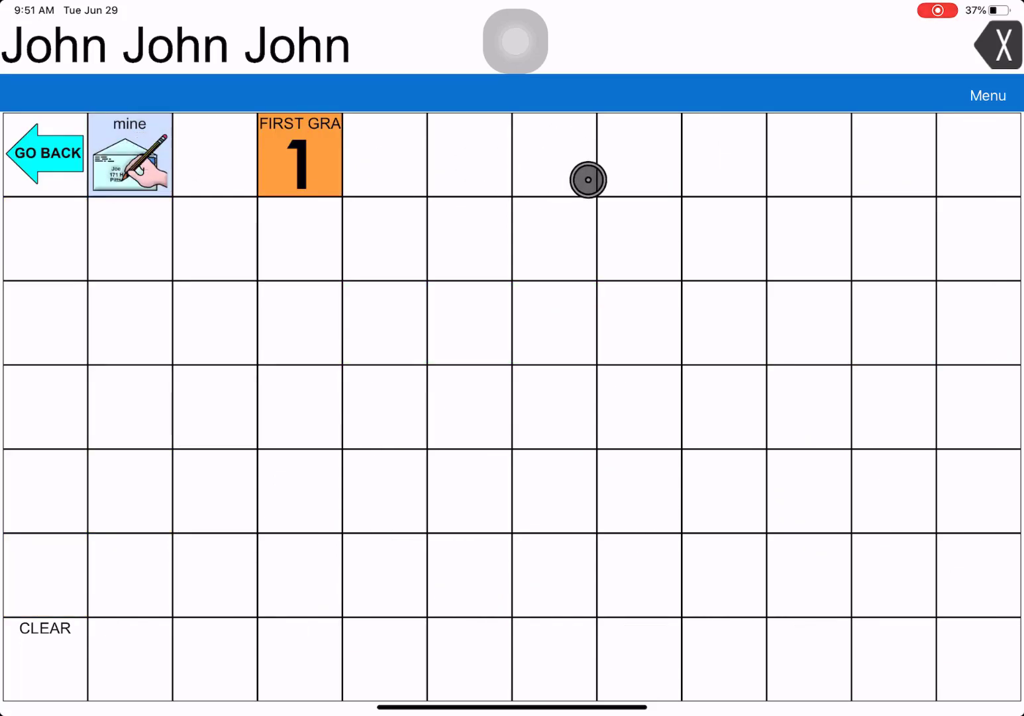
Edit the mine page and create a new button in a blank top-row cell.
{"action": "left_click", "coordinate": [989, 95]}
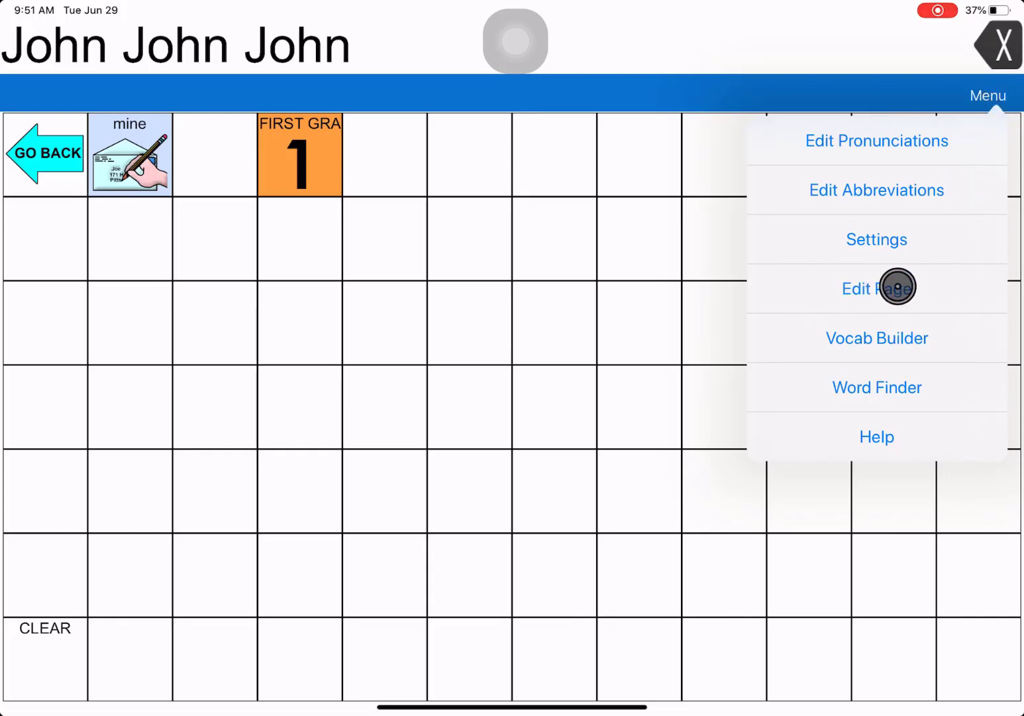
{"action": "left_click", "coordinate": [878, 288]}
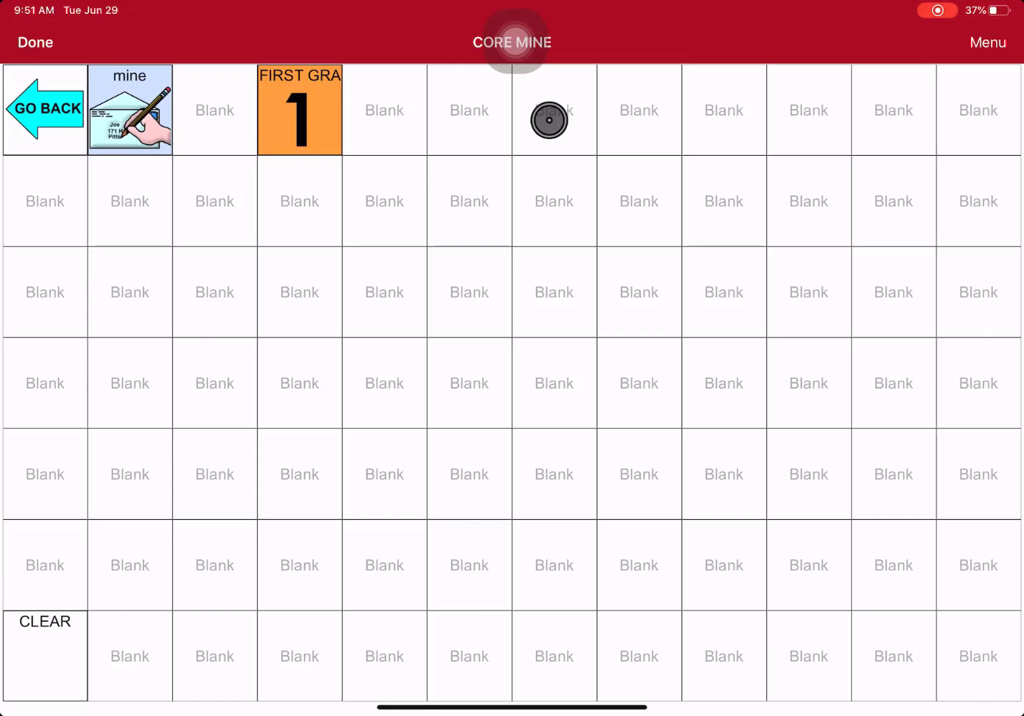
{"action": "left_click", "coordinate": [549, 108]}
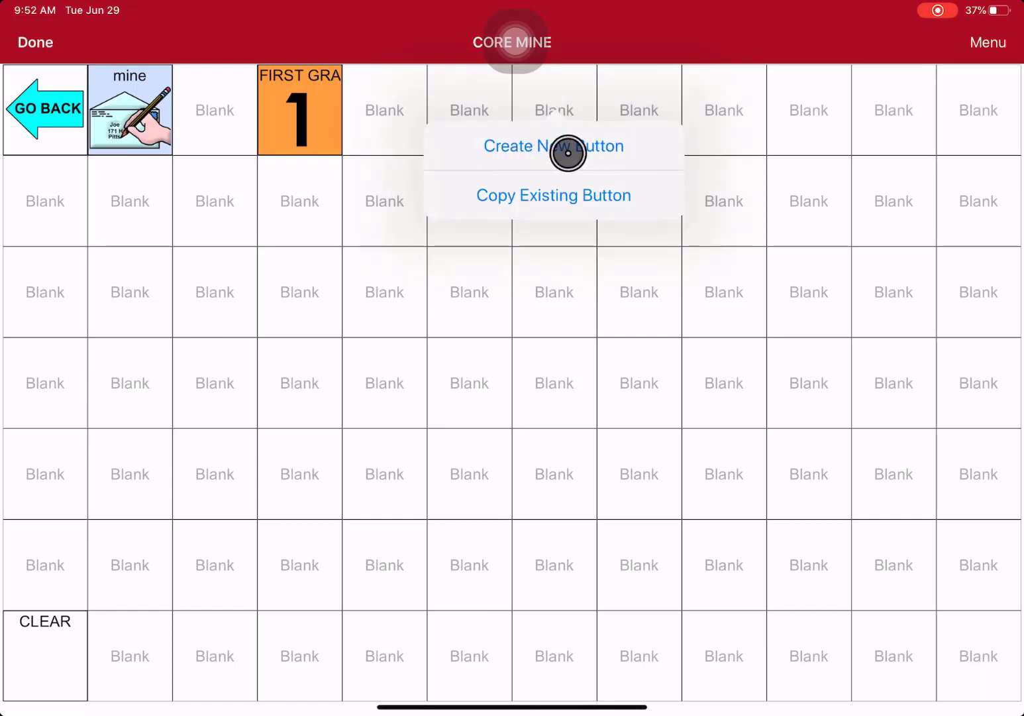
{"action": "left_click", "coordinate": [554, 145]}
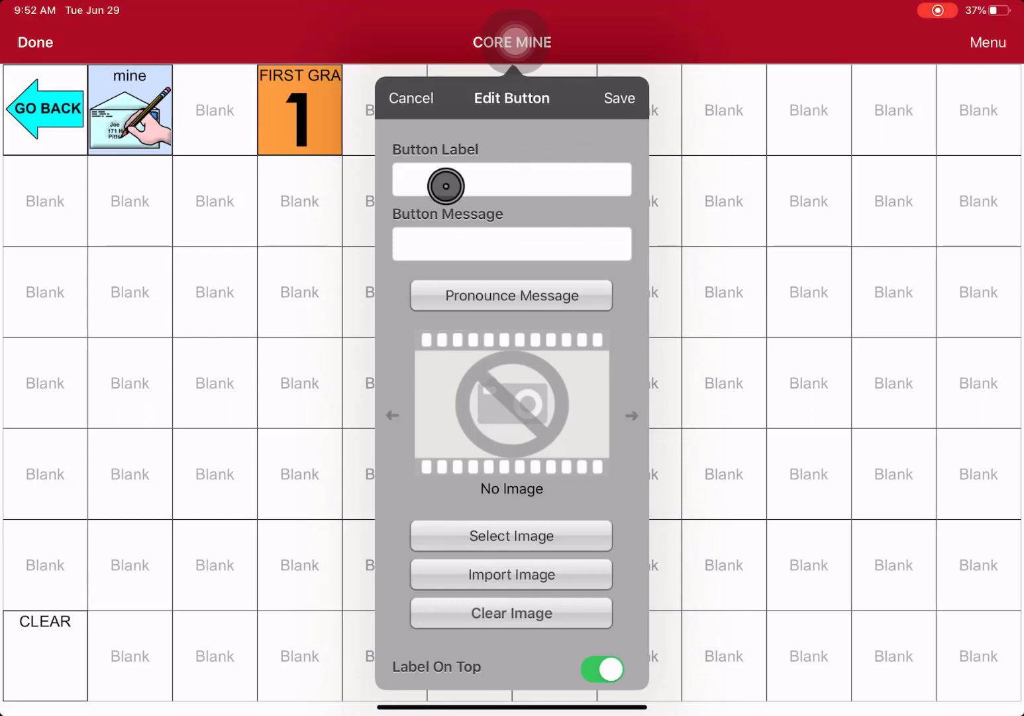
Give the new button the label and message THIRD GRADE in capitals.
{"action": "left_click", "coordinate": [512, 179]}
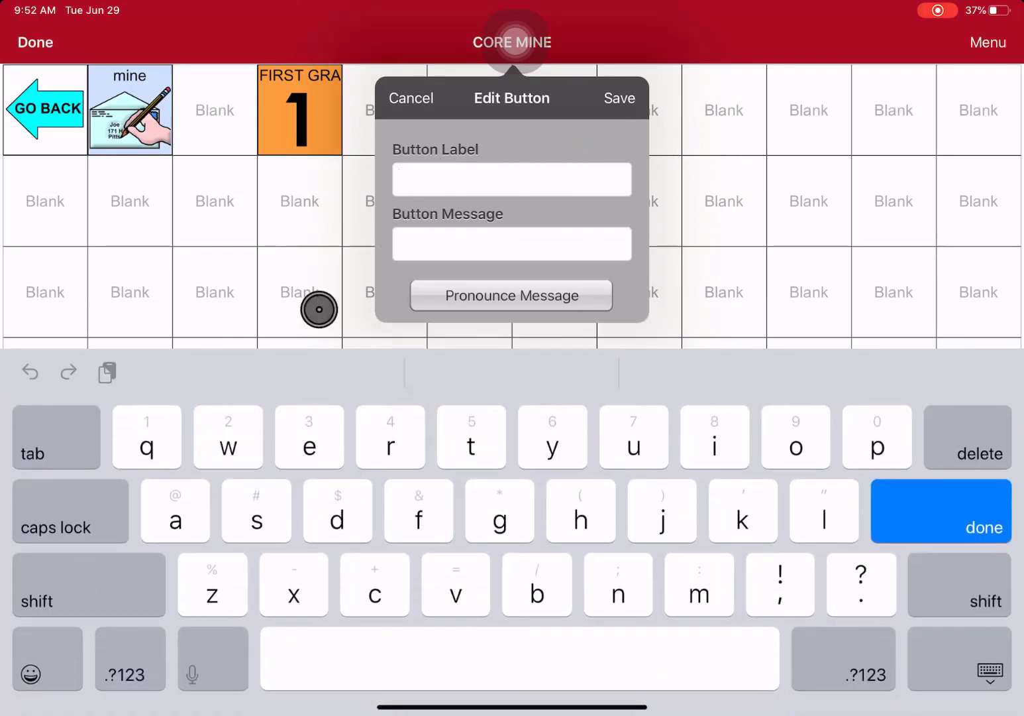
{"action": "left_click", "coordinate": [511, 179]}
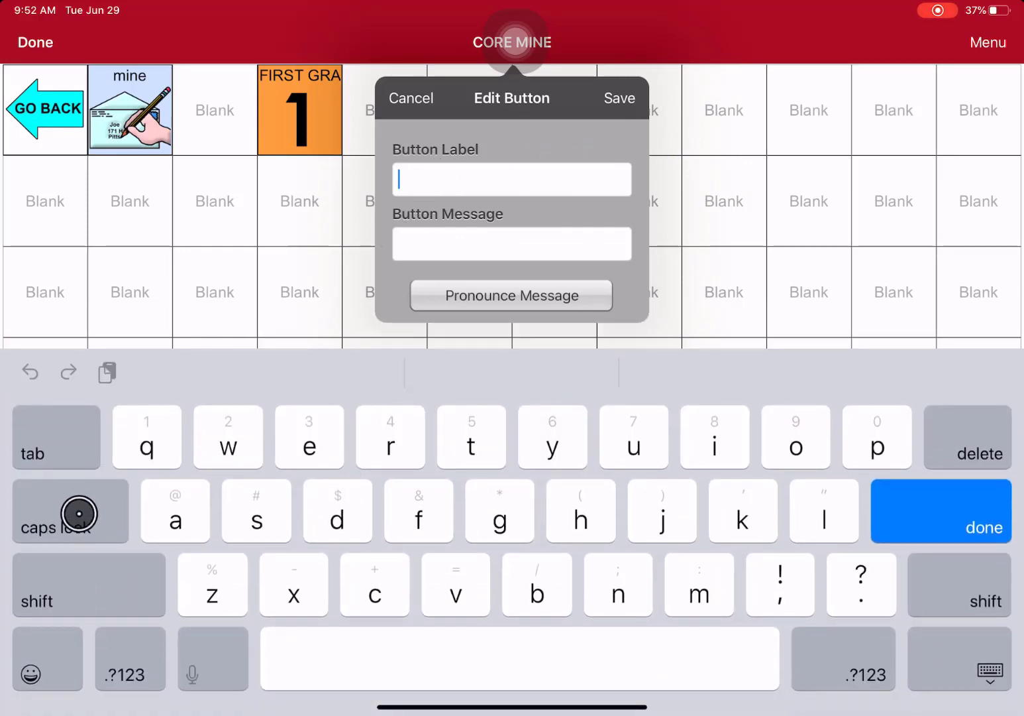
{"action": "left_click", "coordinate": [69, 510]}
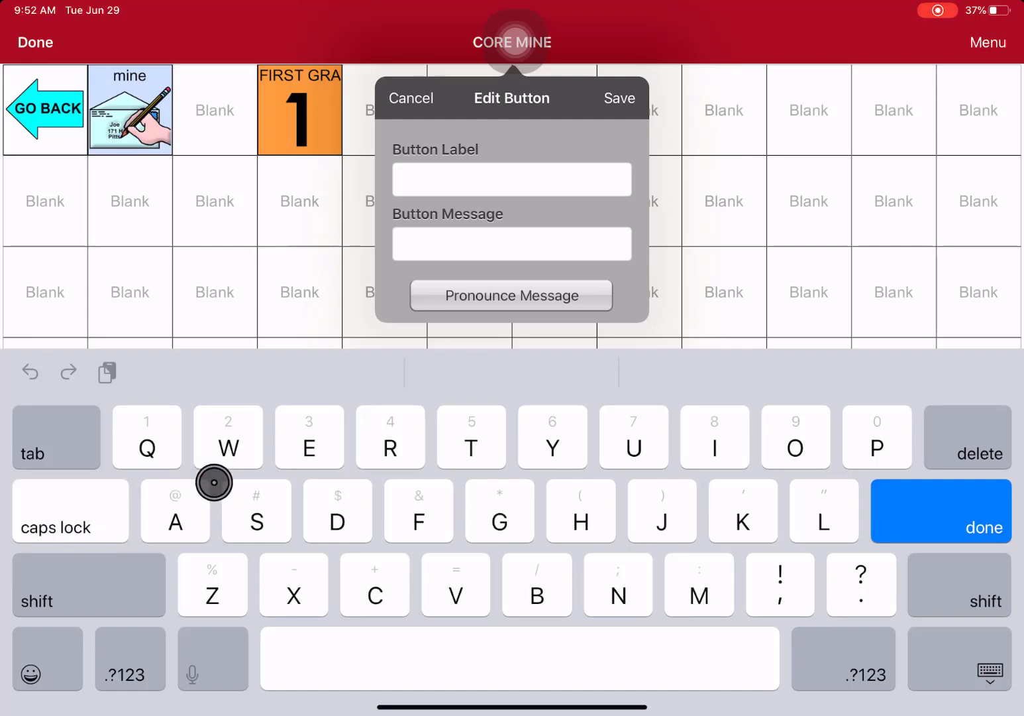
{"action": "type", "text": "THIRD"}
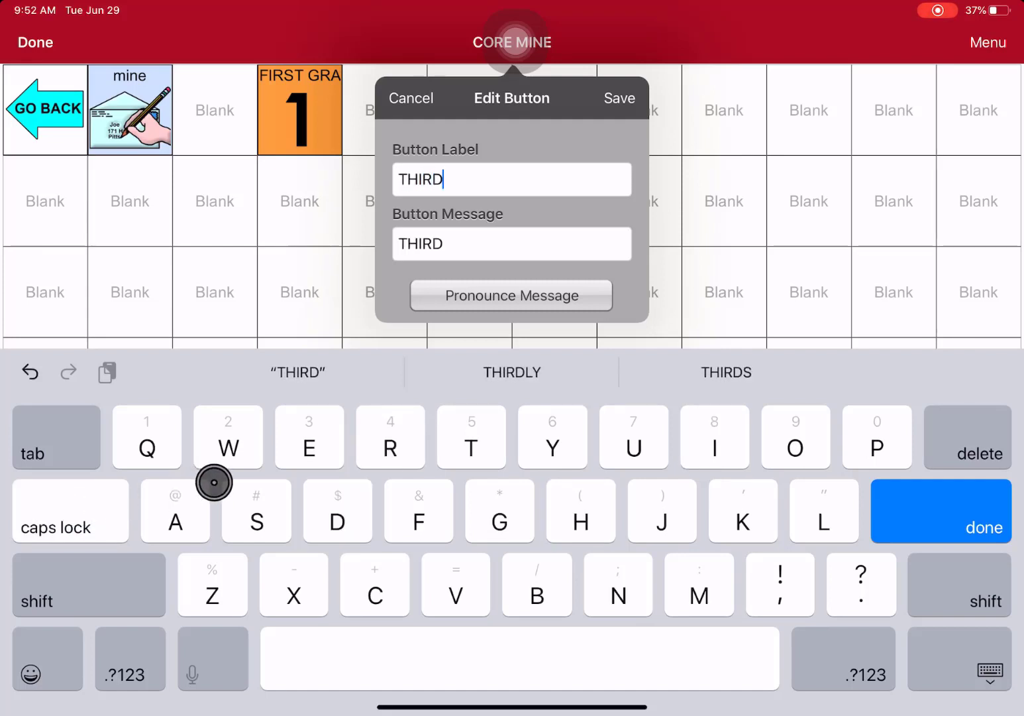
{"action": "type", "text": "GRADE"}
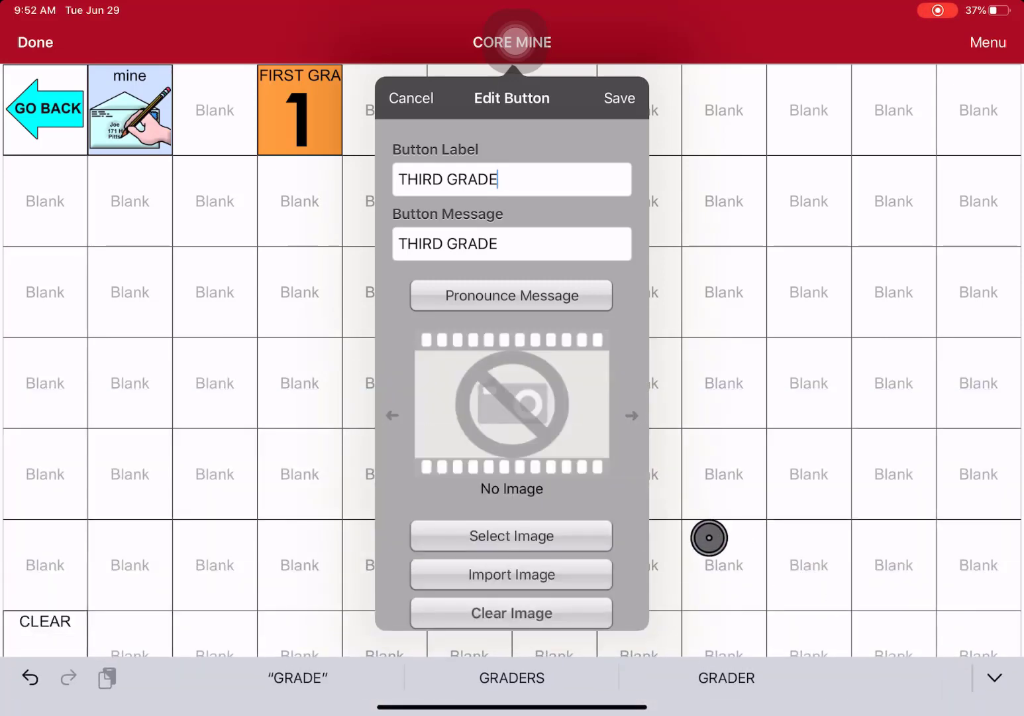
{"action": "scroll", "scroll_direction": "down", "scroll_amount": 3}
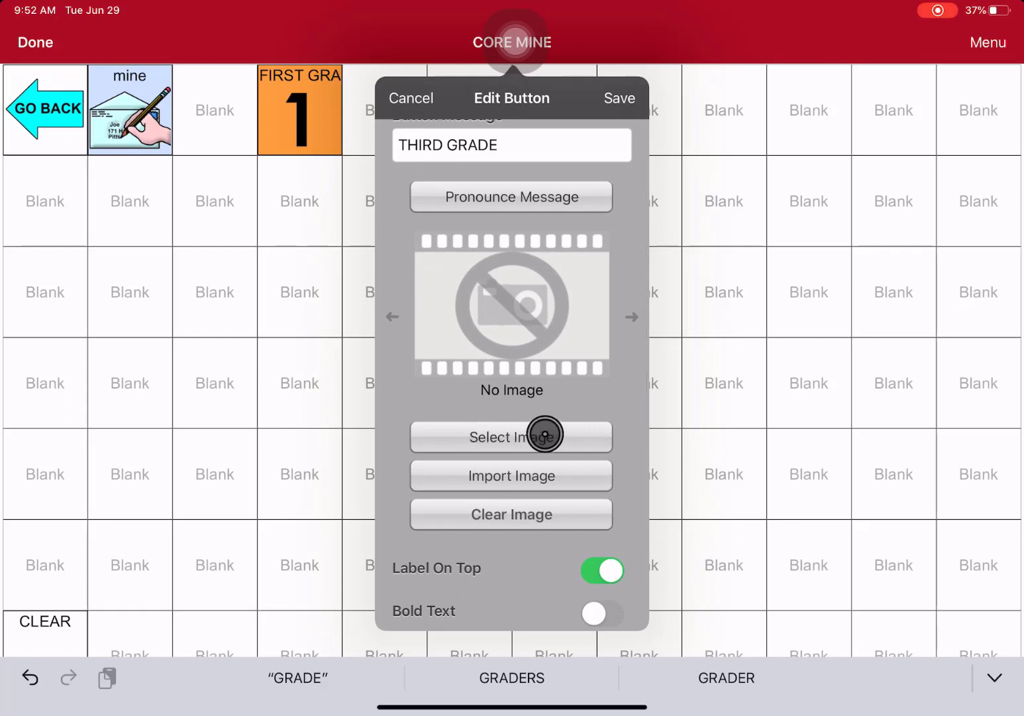
Search the picture library for "3" and choose the bold black number 3 image.
{"action": "left_click", "coordinate": [511, 436]}
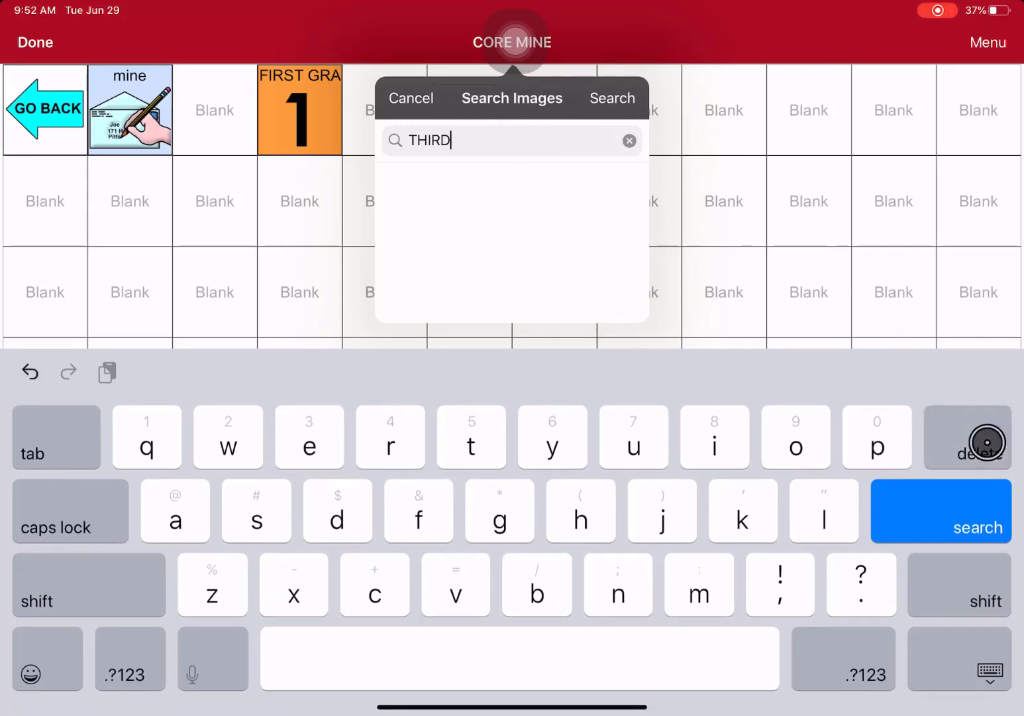
{"action": "left_click", "coordinate": [628, 140]}
{"action": "type", "text": "3"}
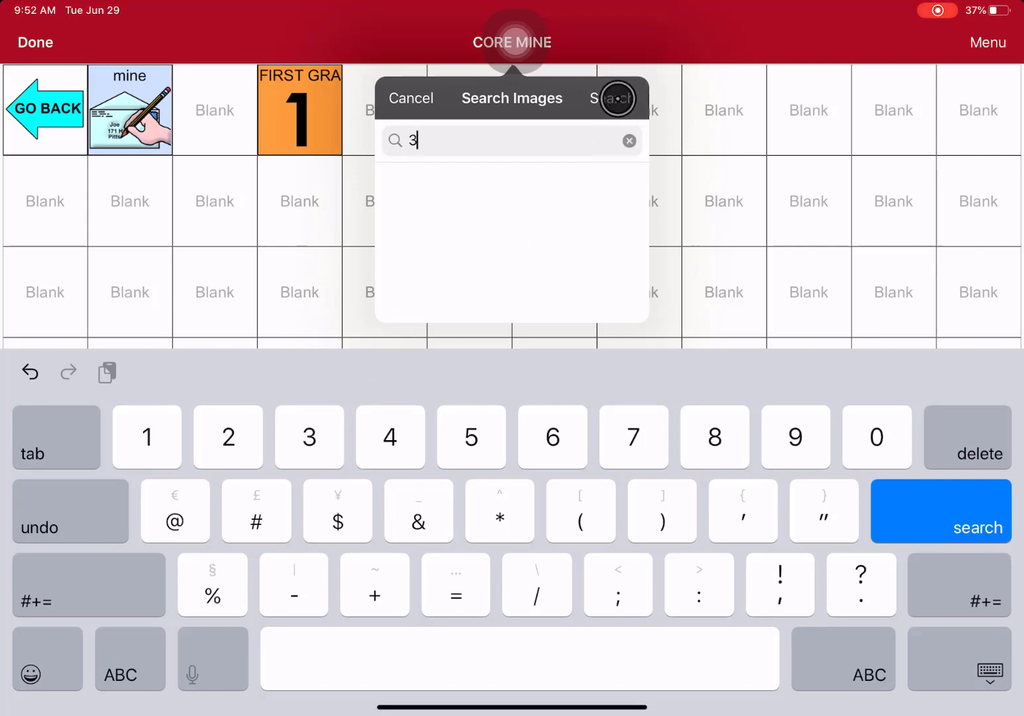
{"action": "left_click", "coordinate": [609, 98]}
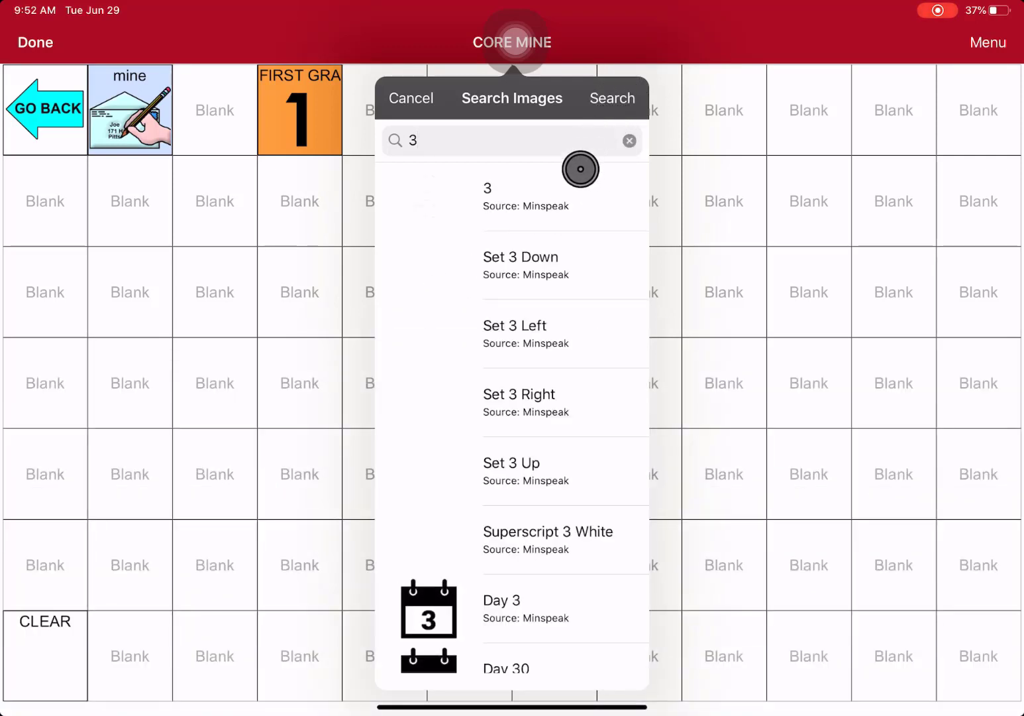
{"action": "mouse_move", "coordinate": [571, 624]}
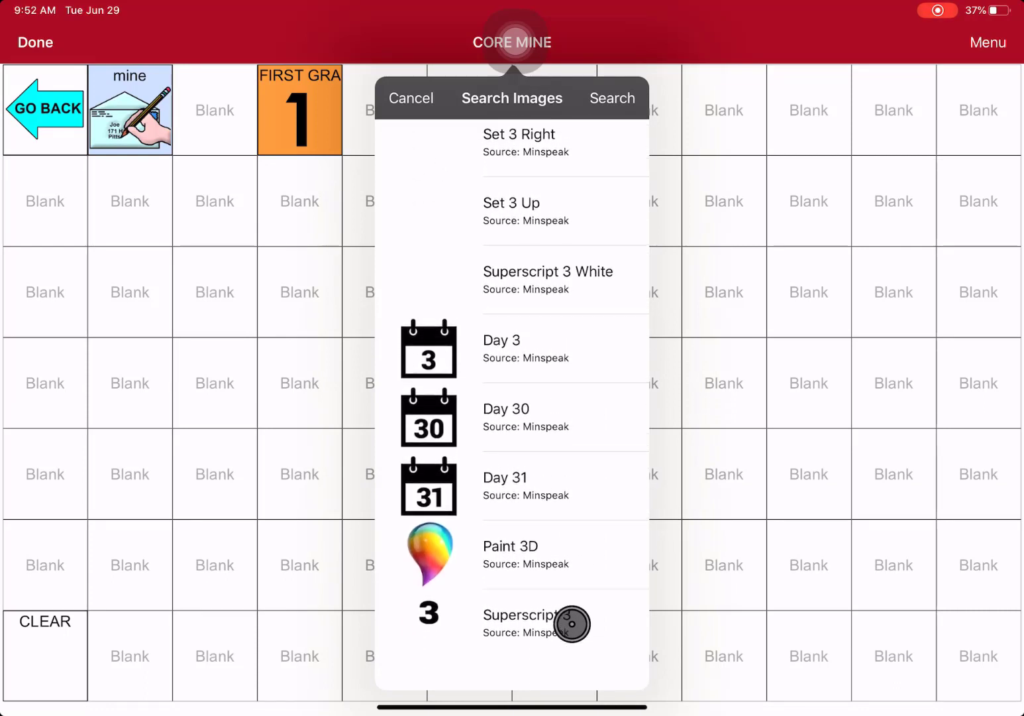
{"action": "left_click", "coordinate": [506, 617]}
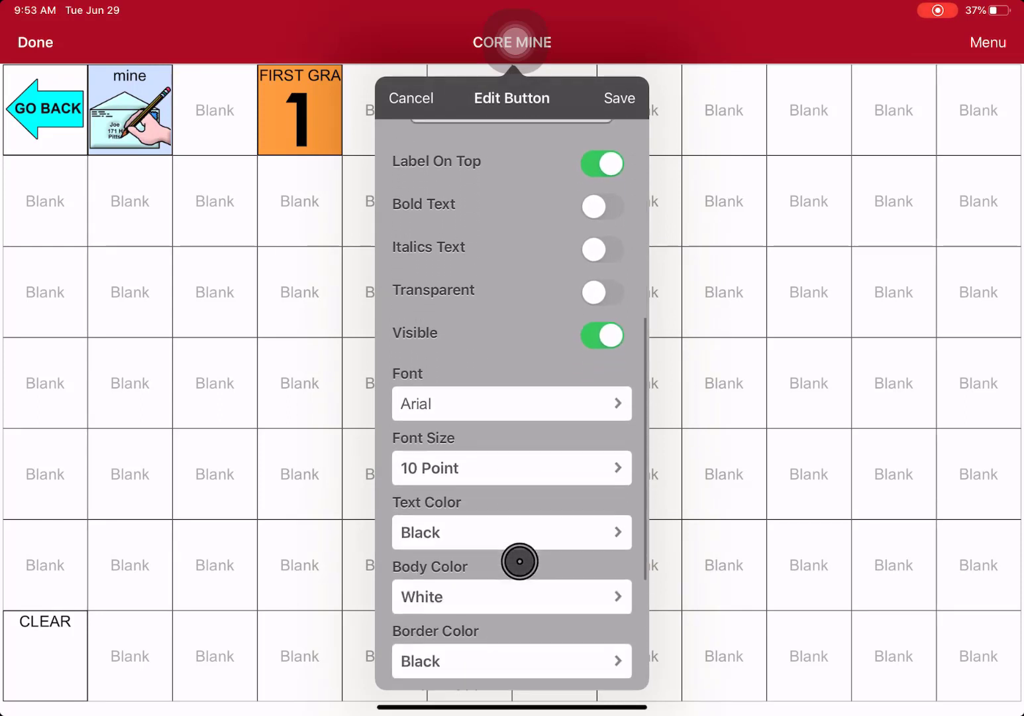
Set the button's body colour to the orange Noun colour.
{"action": "scroll", "scroll_direction": "down", "scroll_amount": 3}
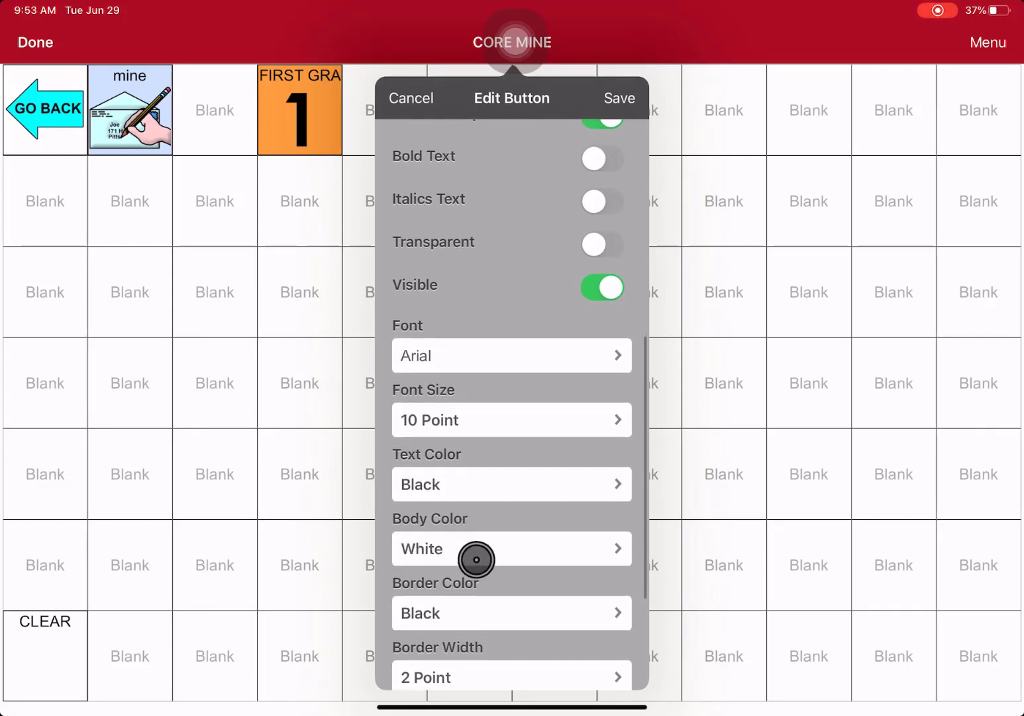
{"action": "left_click", "coordinate": [511, 549]}
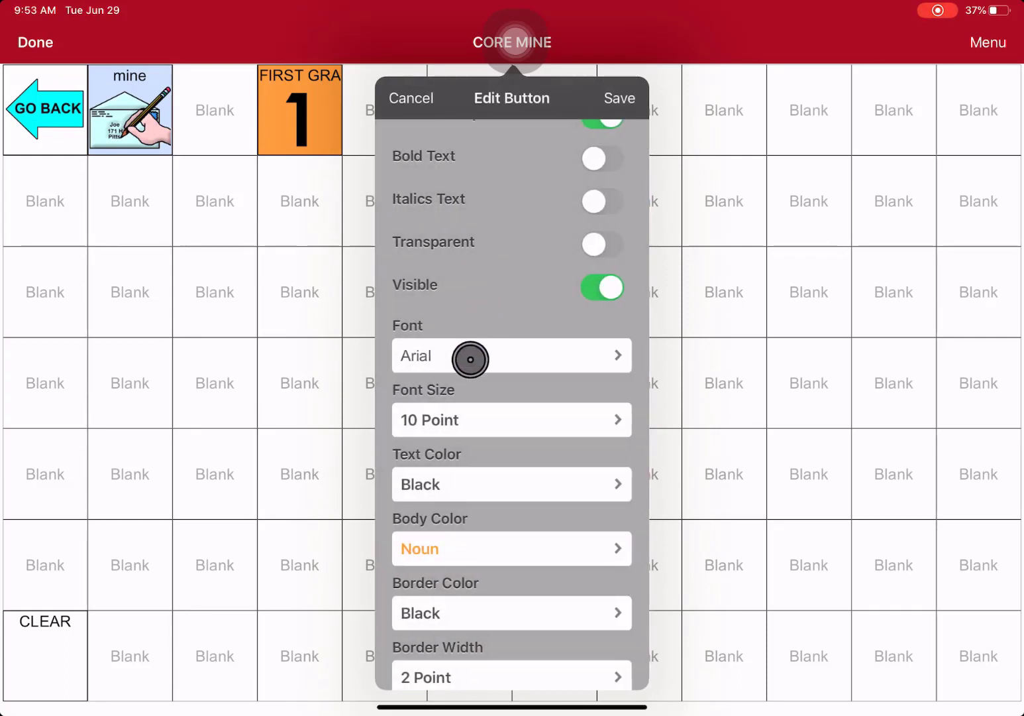
{"action": "scroll", "scroll_direction": "down", "scroll_amount": 3}
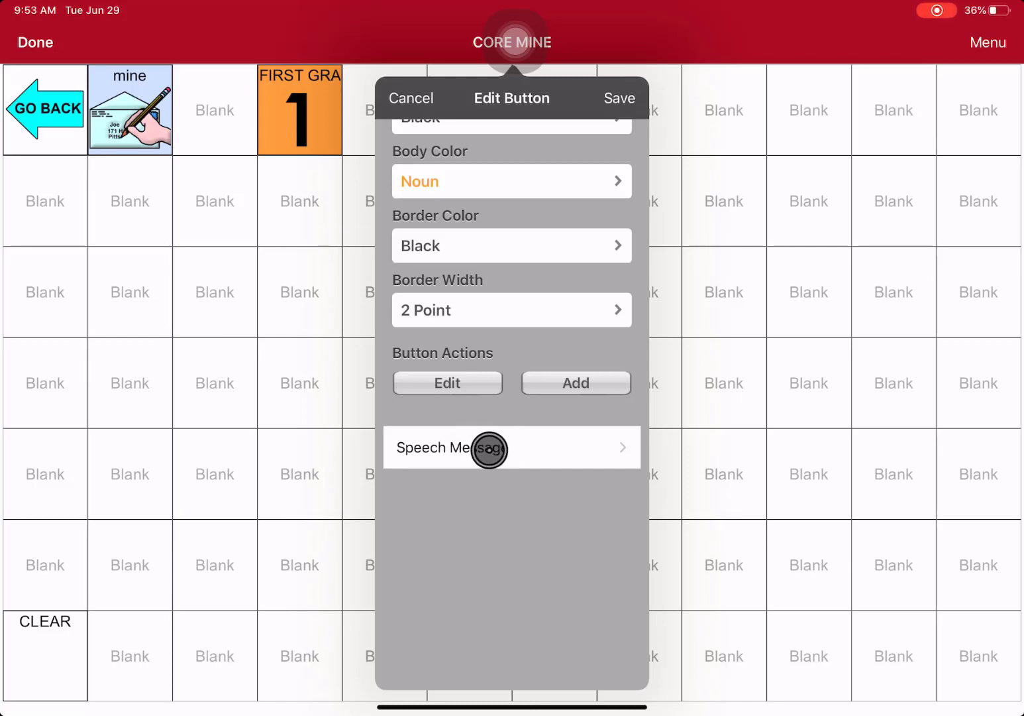
Make the button's action a Visit to a new page named Third.
{"action": "left_click", "coordinate": [511, 448]}
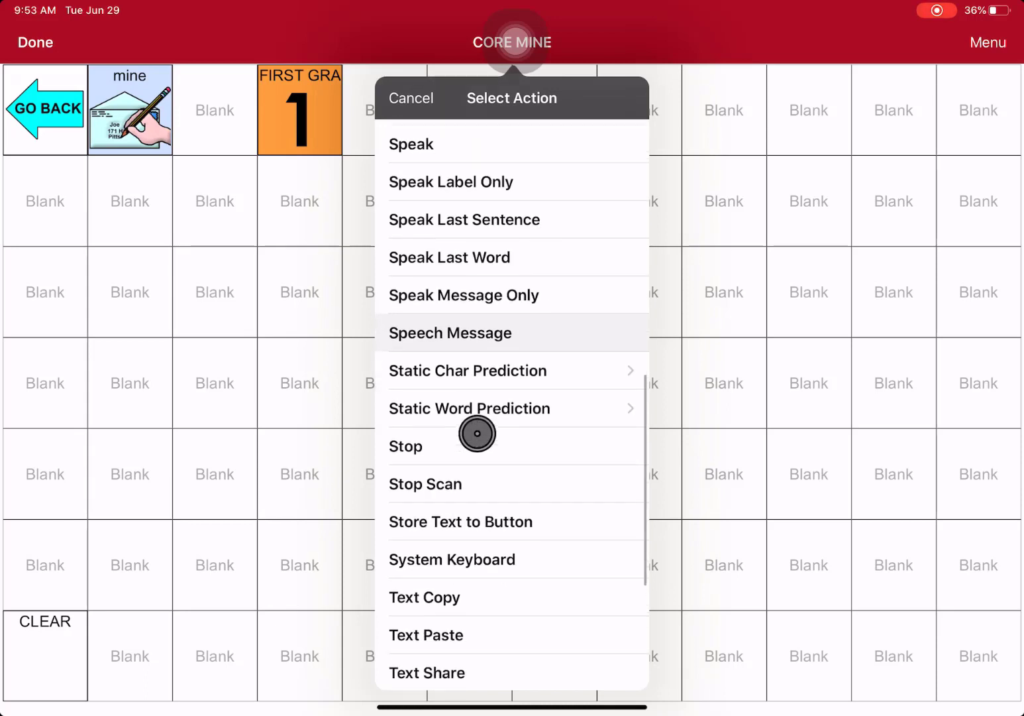
{"action": "scroll", "scroll_direction": "down", "scroll_amount": 3}
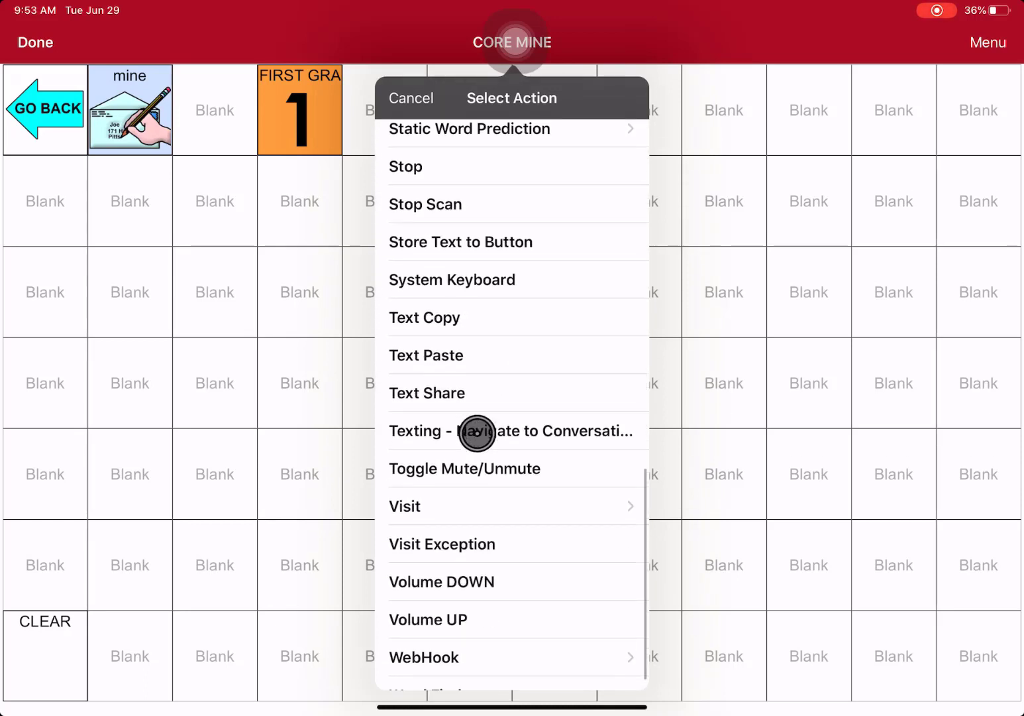
{"action": "mouse_move", "coordinate": [440, 498]}
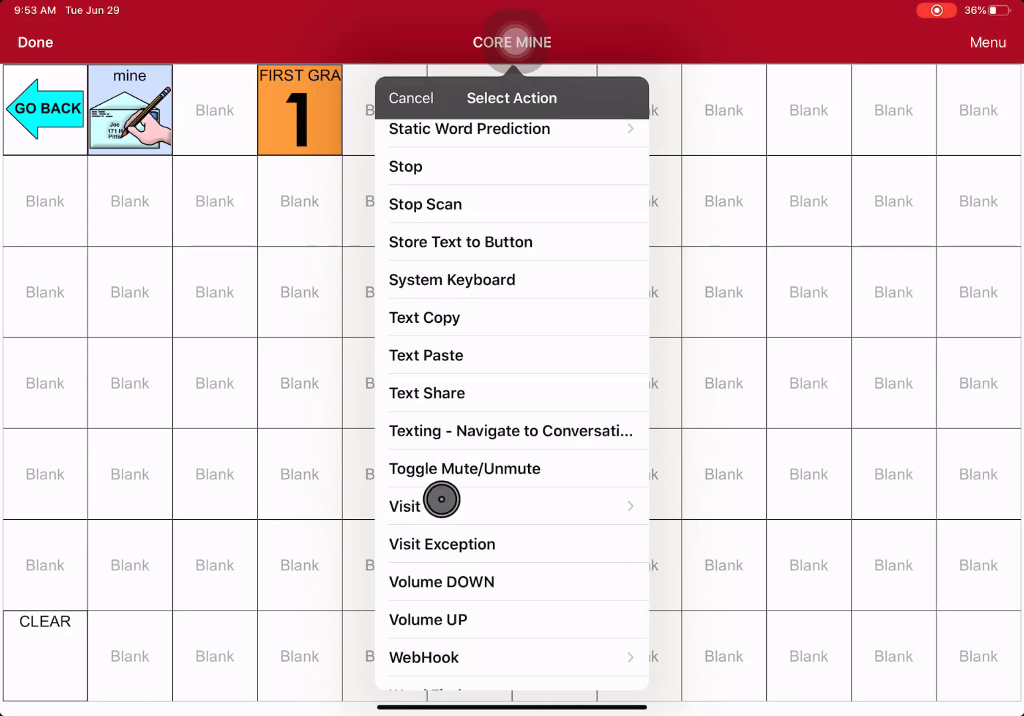
{"action": "left_click", "coordinate": [405, 507]}
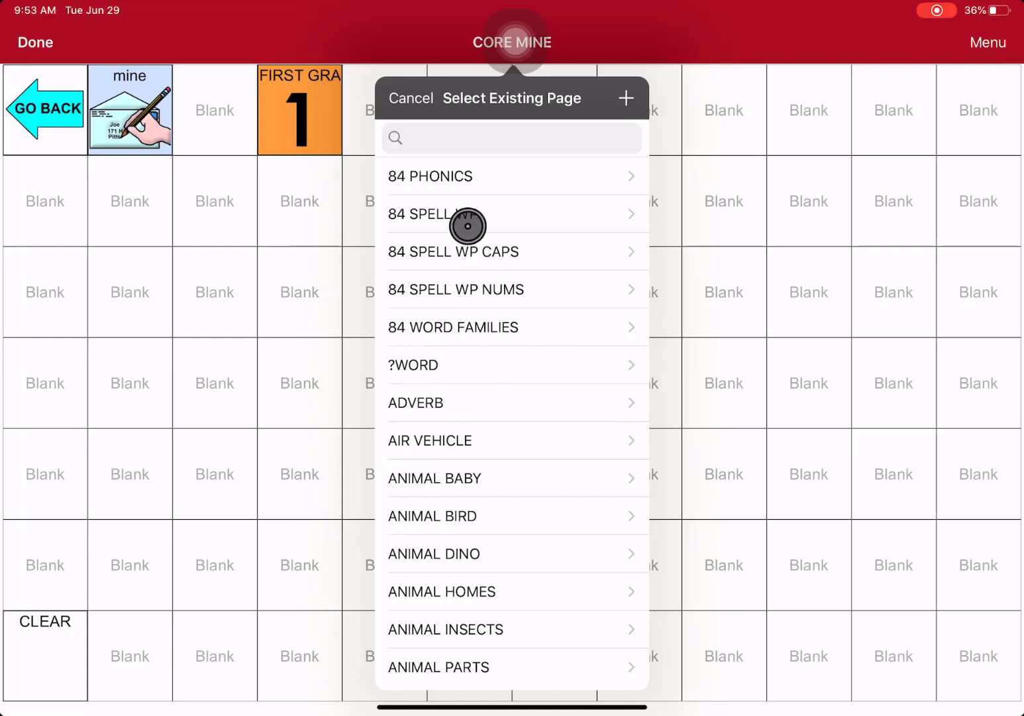
{"action": "mouse_move", "coordinate": [629, 110]}
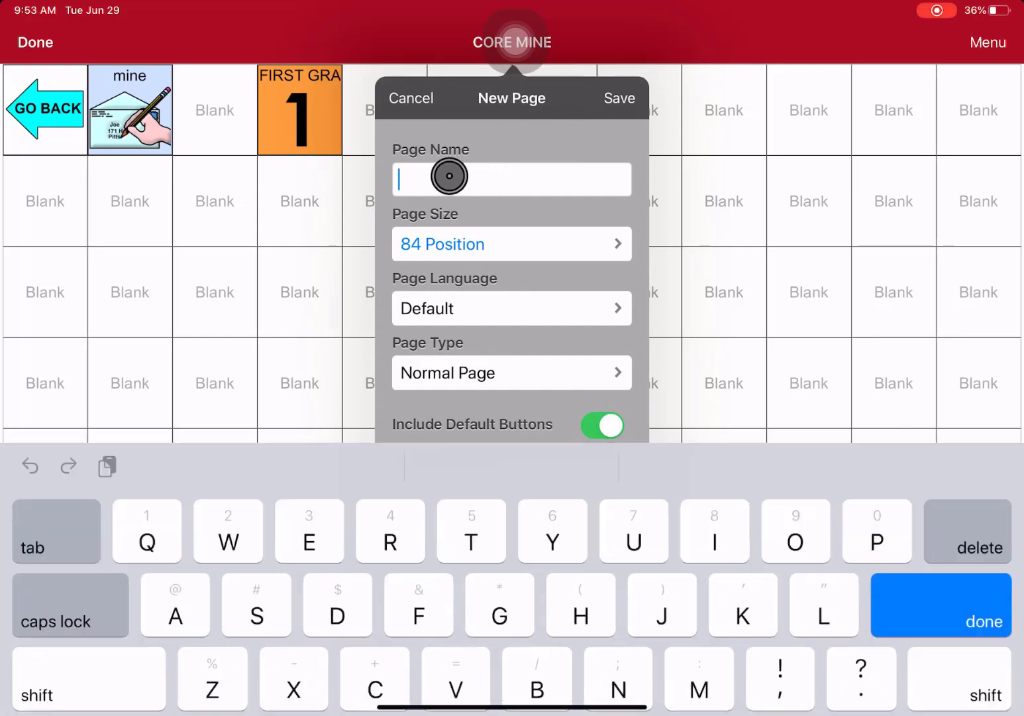
{"action": "type", "text": "Thi"}
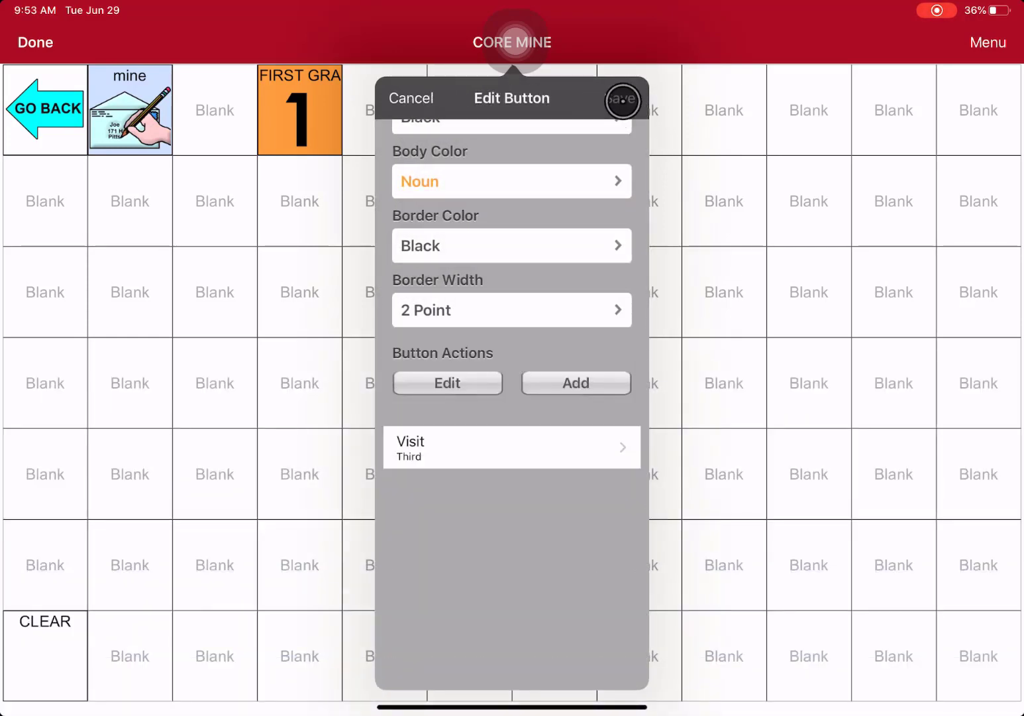
Save the THIRD GRADE button, continuing past the Duplicate Word alert.
{"action": "left_click", "coordinate": [622, 98]}
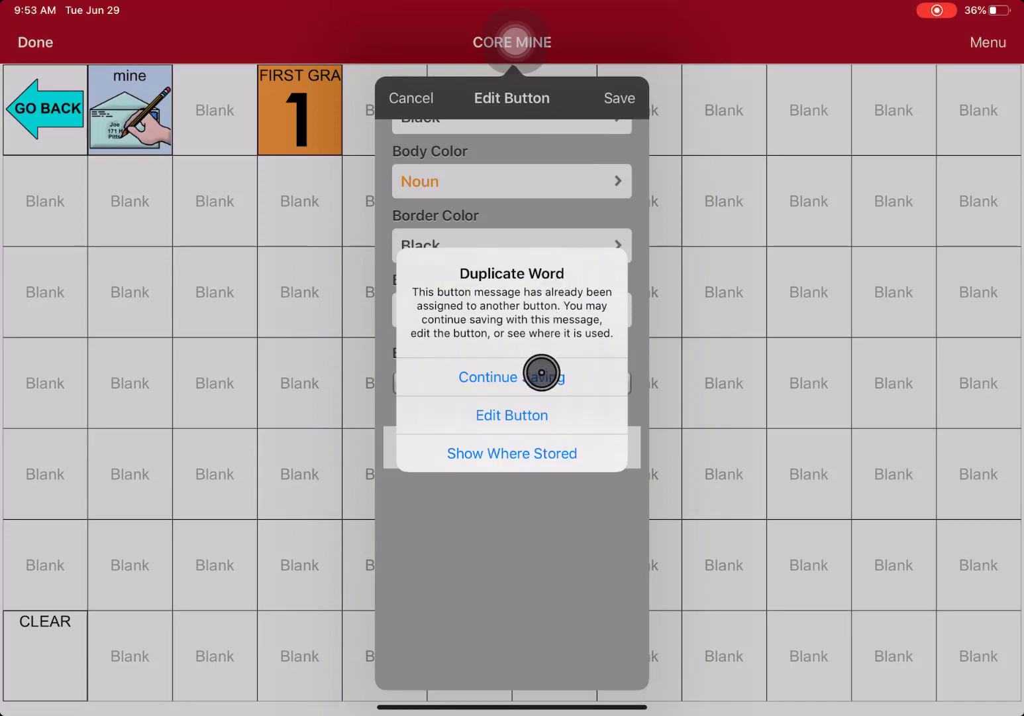
{"action": "left_click", "coordinate": [488, 376]}
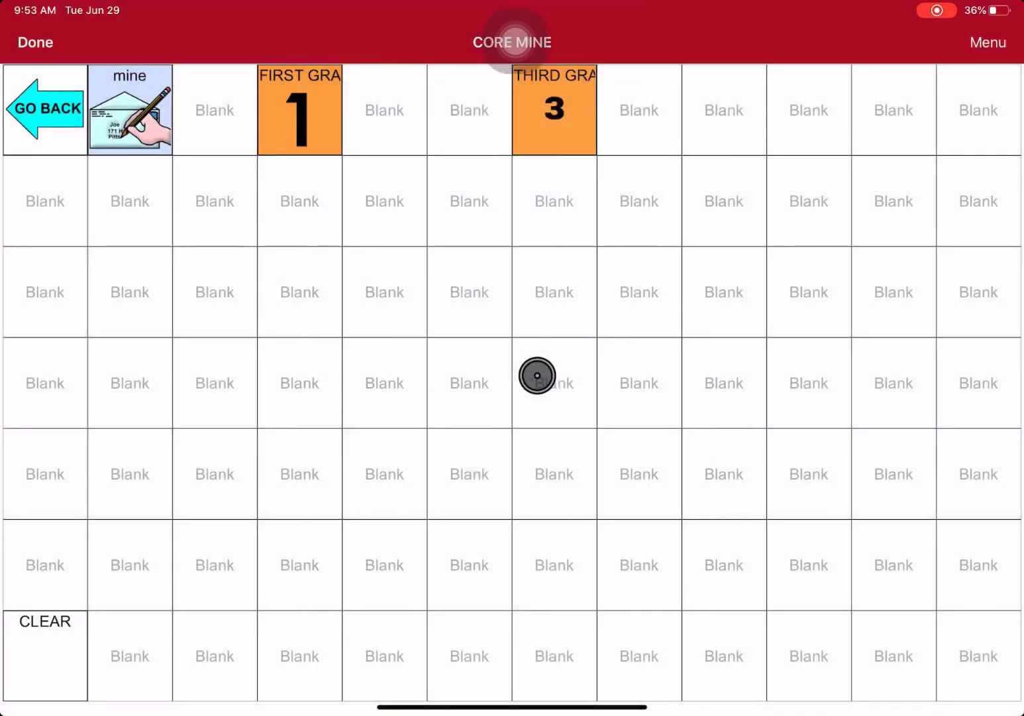